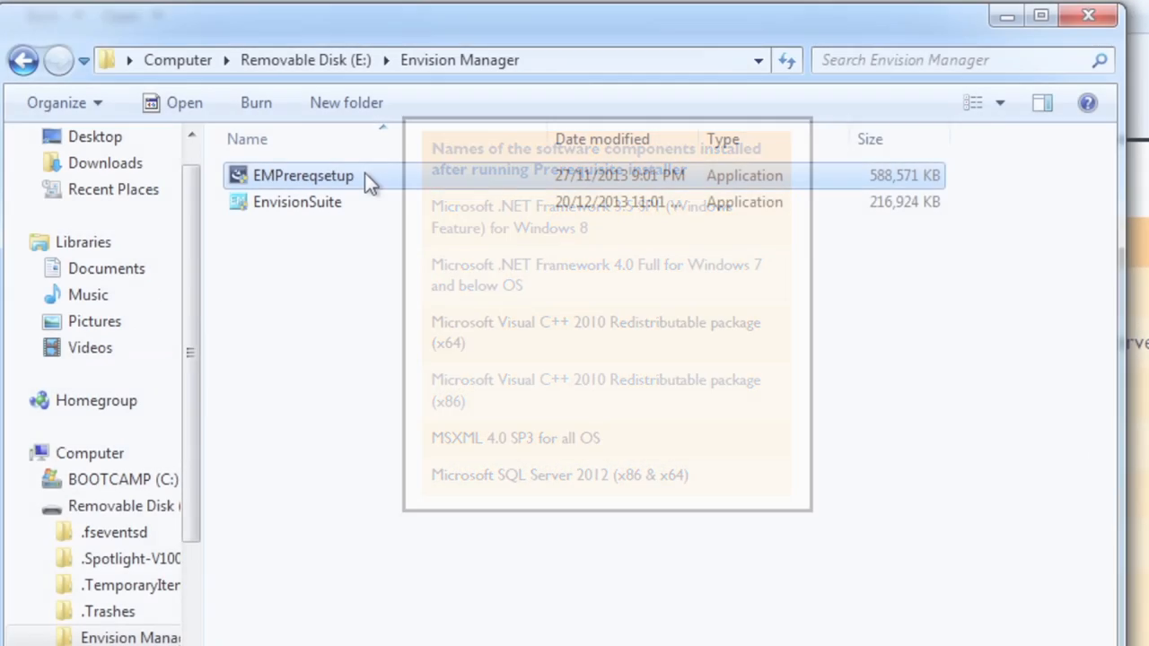
Run the EMPrereqsetup installer through to a successful install and close it
right_click(302, 175)
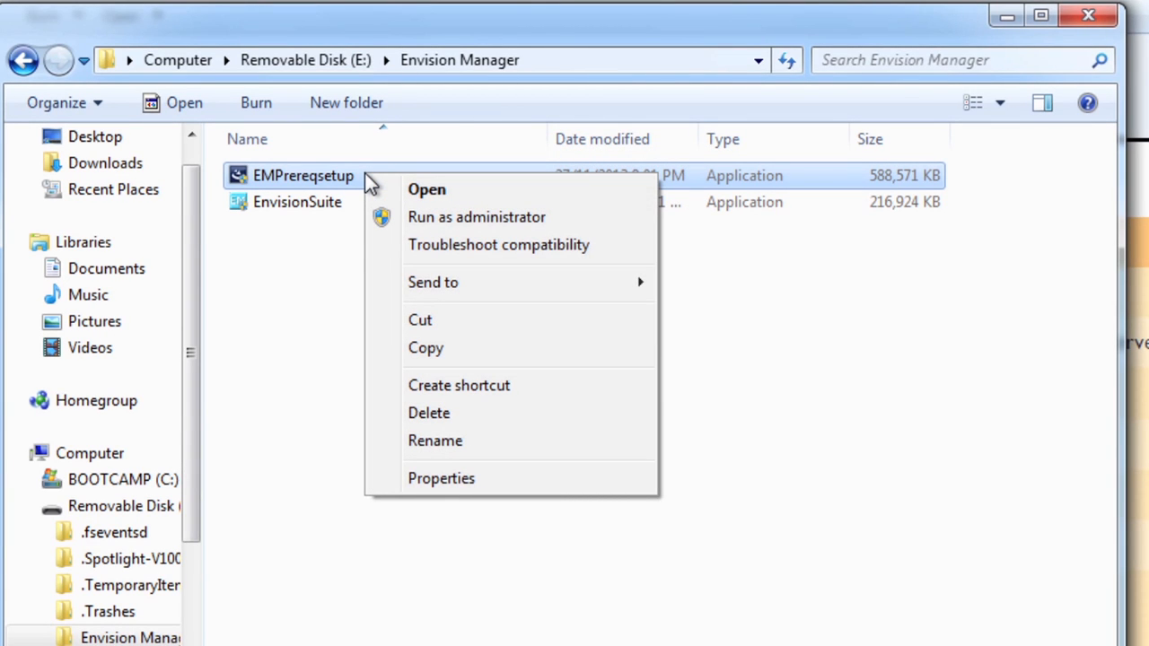
mouse_move(427, 222)
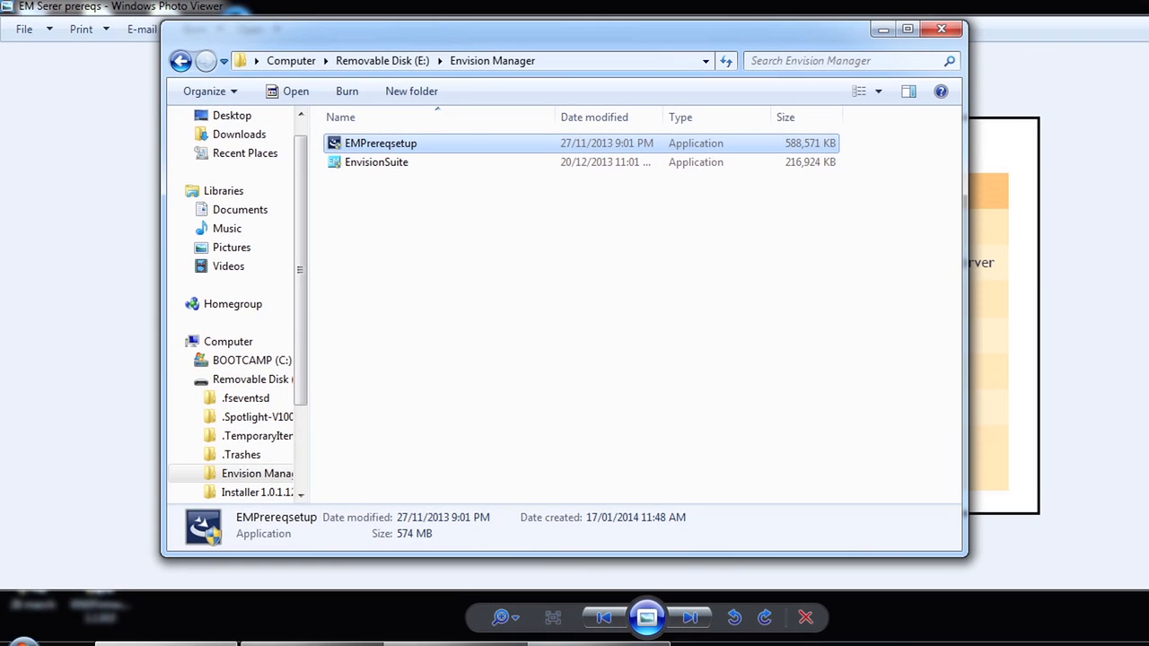
double_click(381, 143)
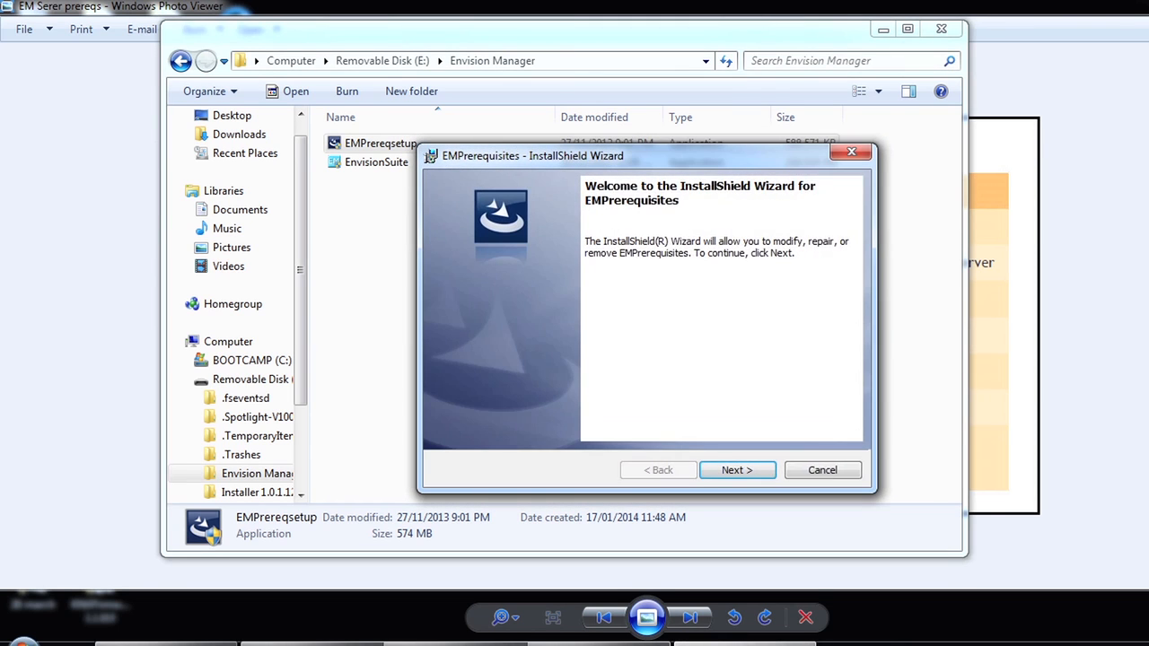
left_click(737, 470)
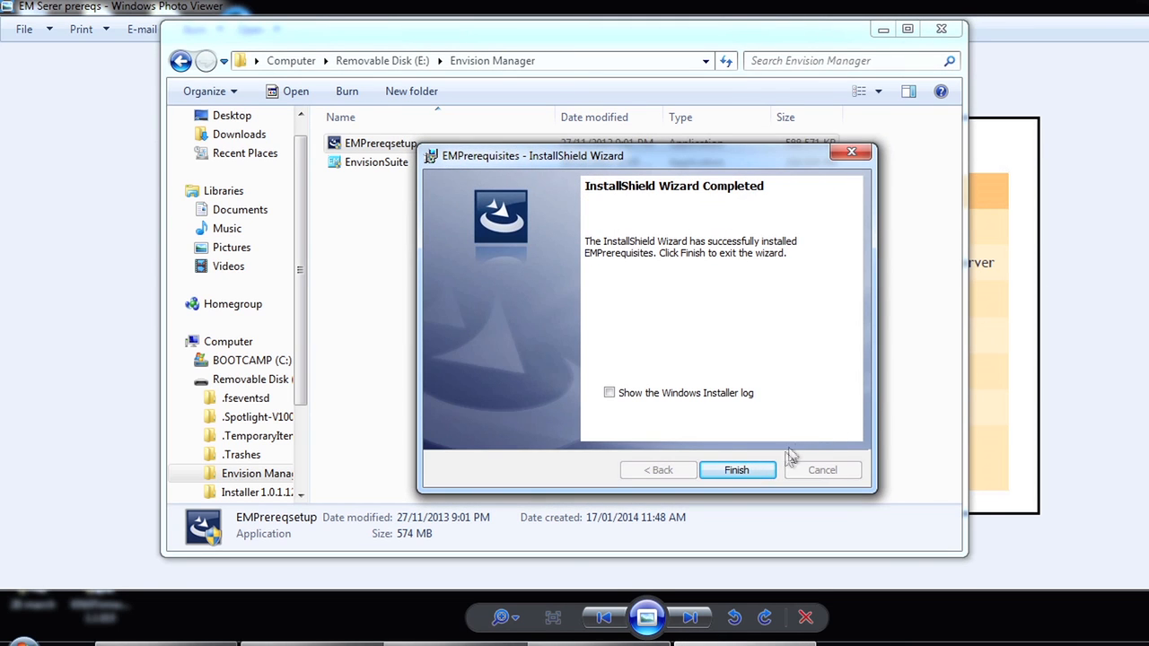
left_click(736, 467)
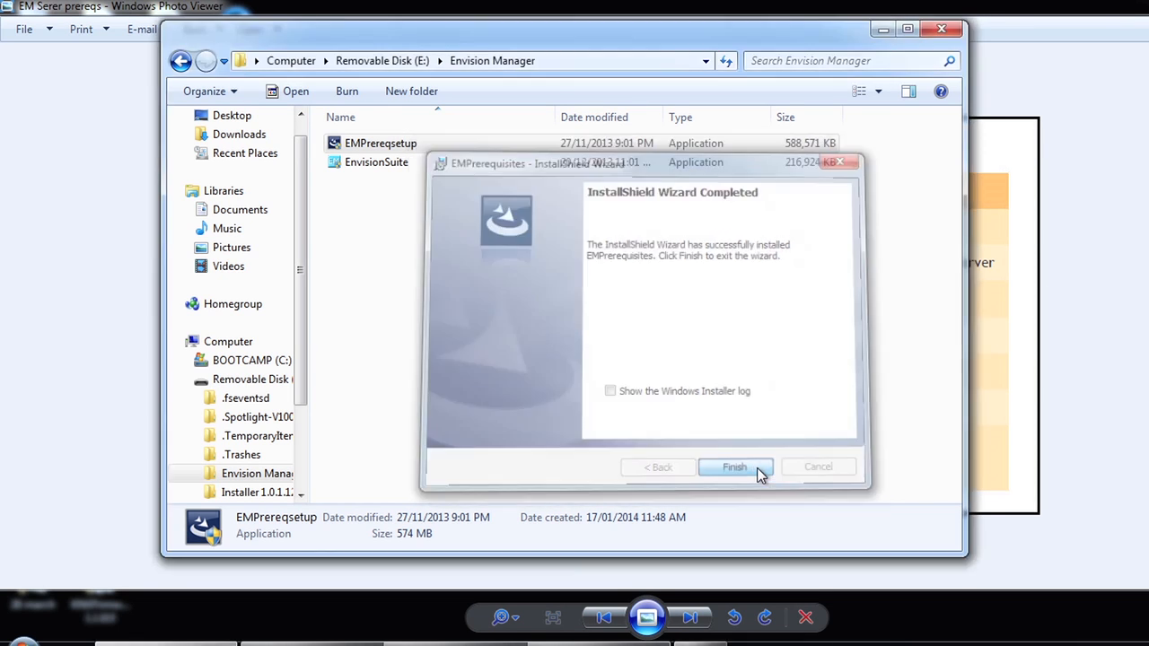
left_click(734, 467)
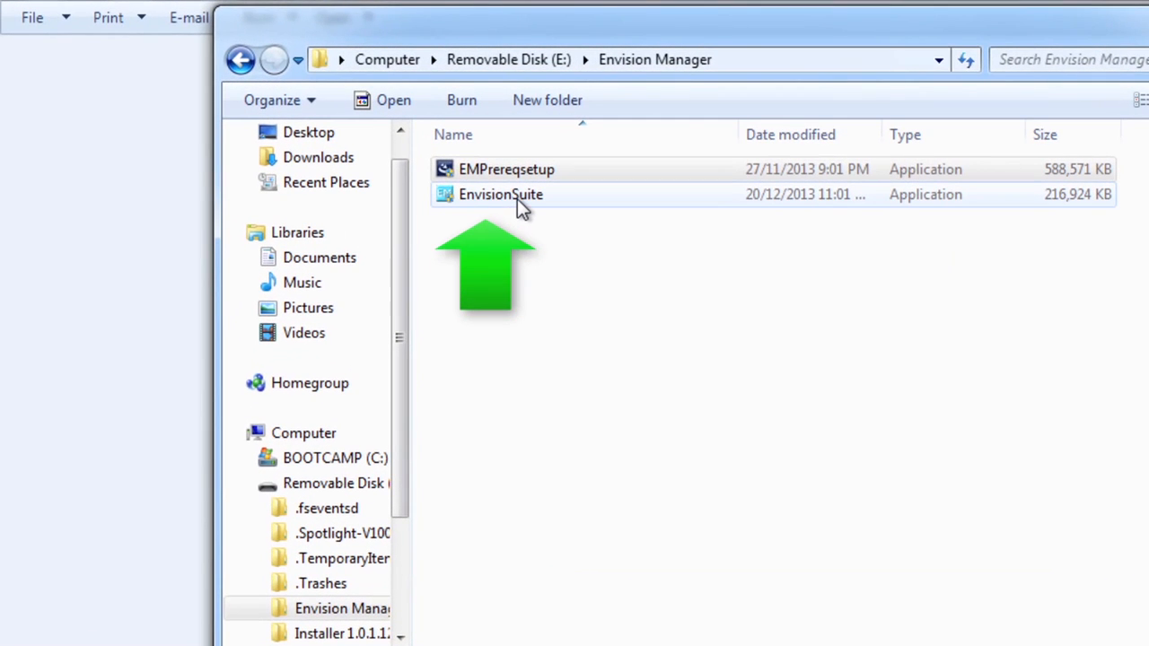
Launch the EnvisionSuite installer and accept its license agreement
right_click(500, 194)
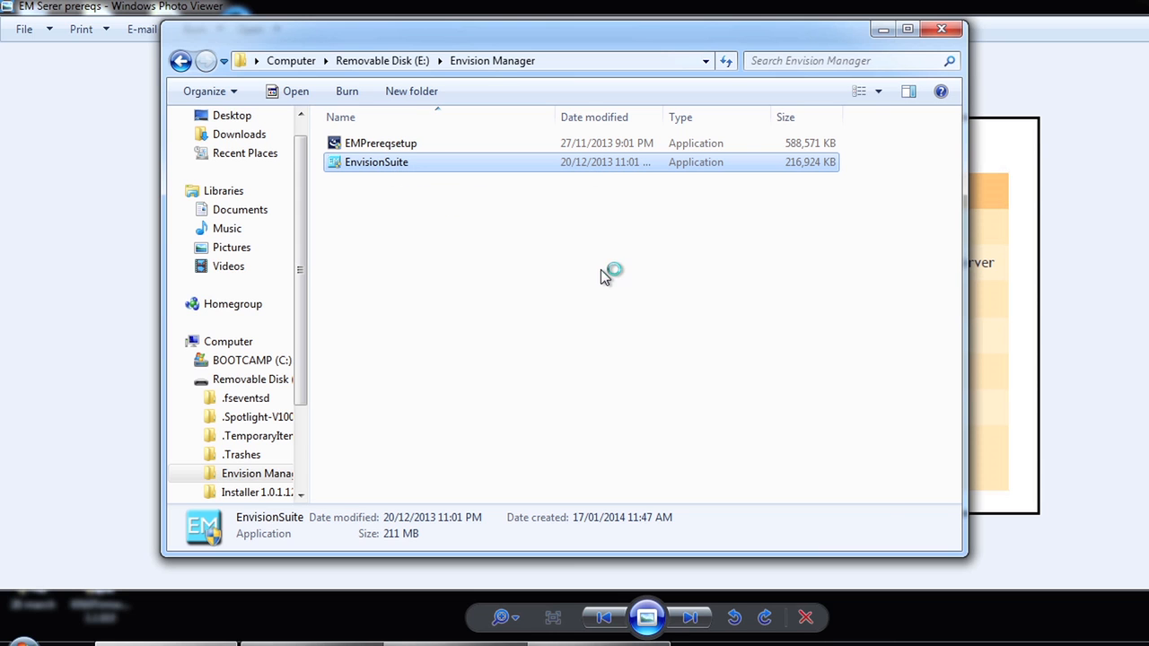
double_click(376, 162)
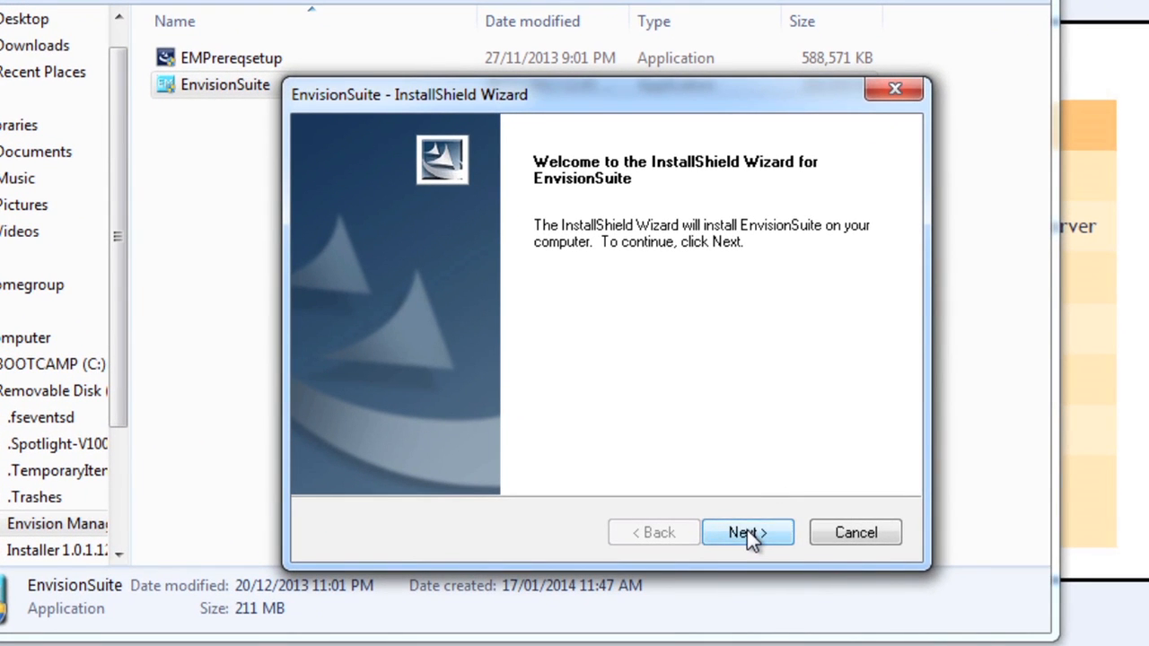
left_click(748, 532)
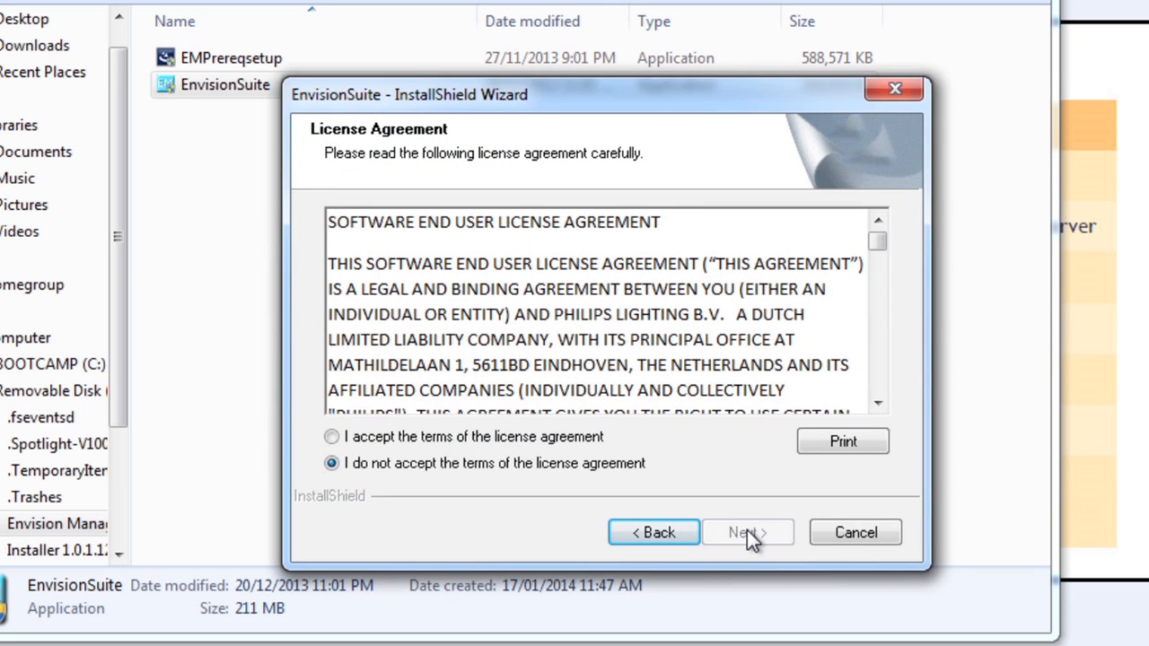
left_click(331, 436)
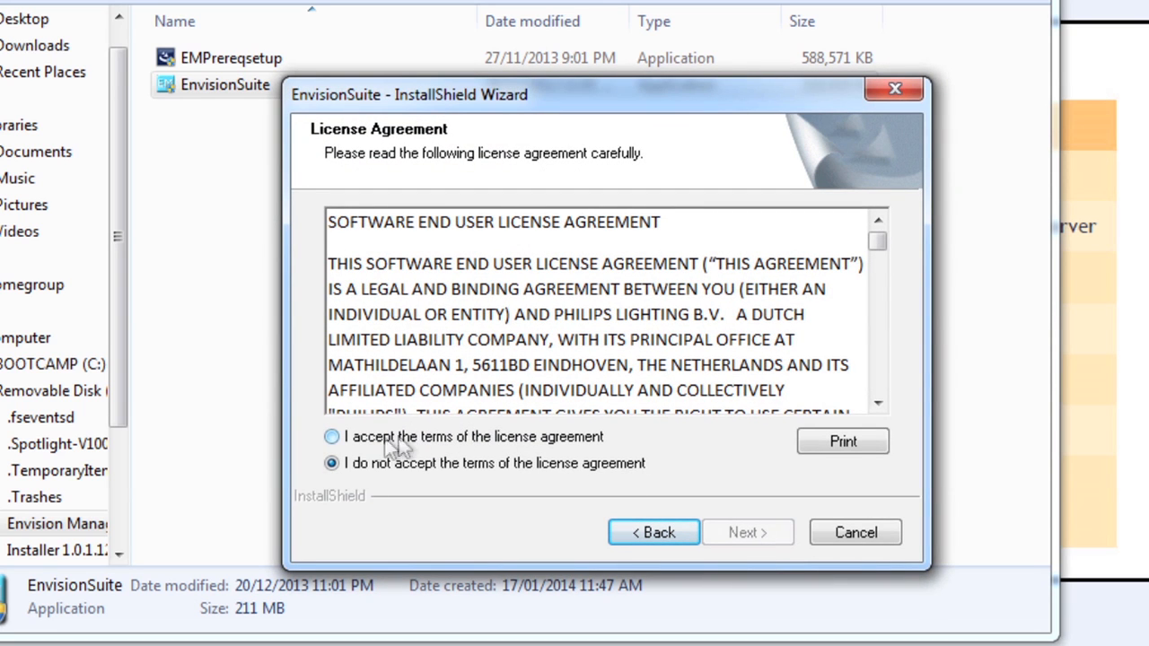
left_click(332, 437)
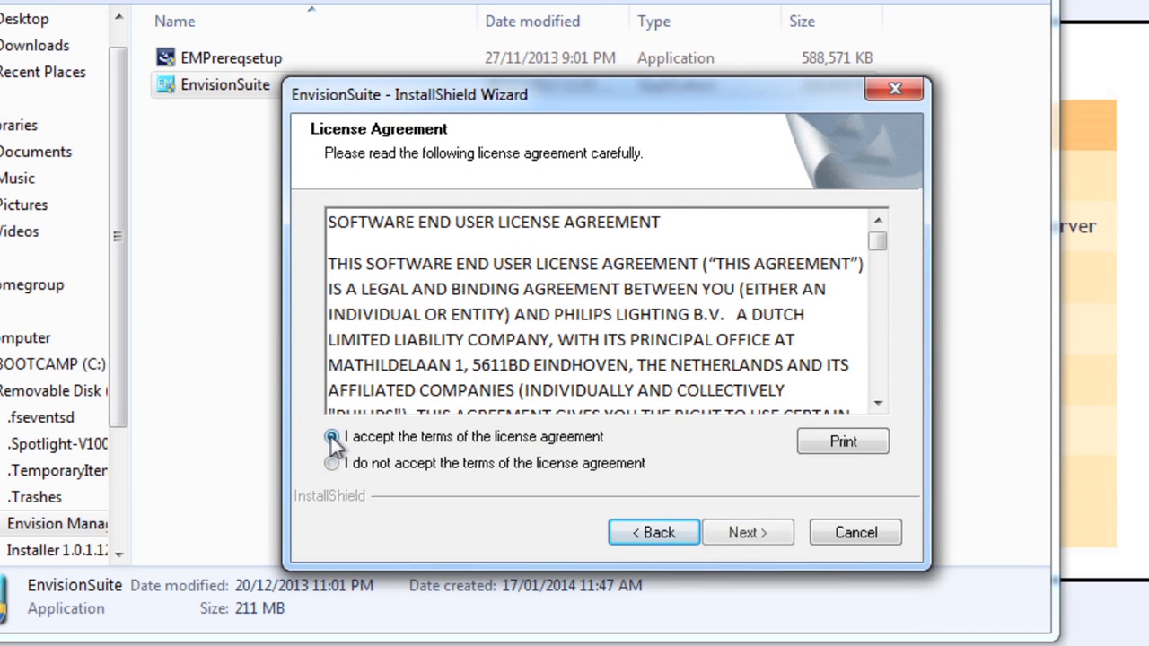
left_click(332, 437)
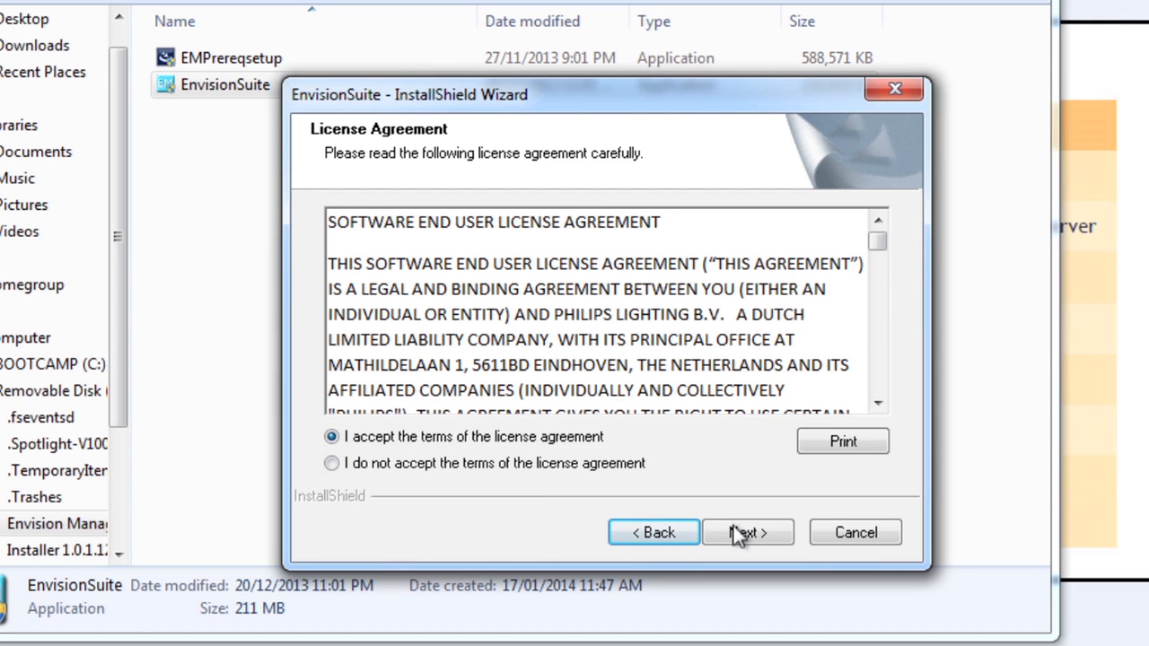
left_click(747, 532)
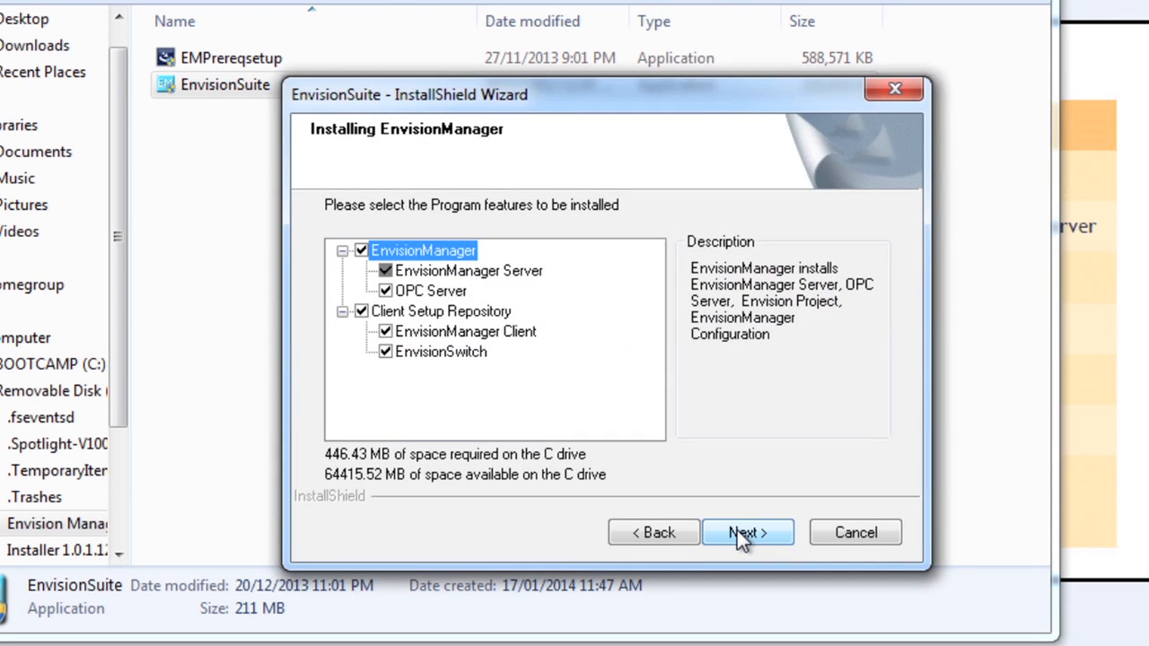
mouse_move(782, 480)
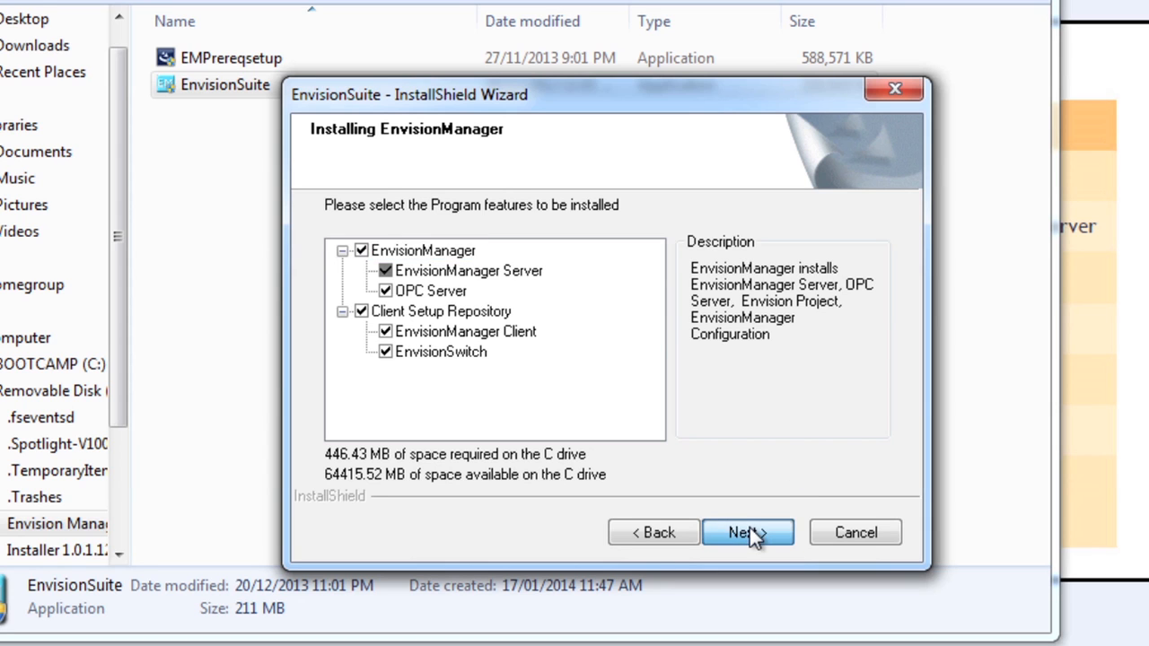
Keep all EnvisionManager and Client Setup Repository features selected and continue
left_click(748, 532)
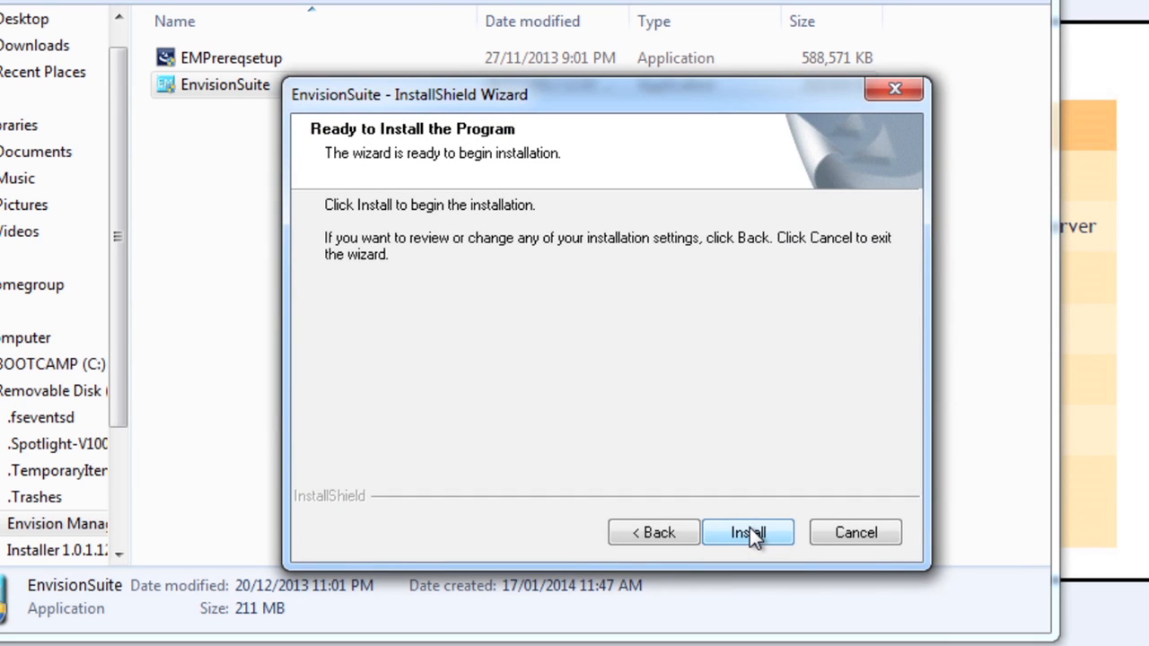
Install EnvisionSuite and close the completed wizard
left_click(748, 532)
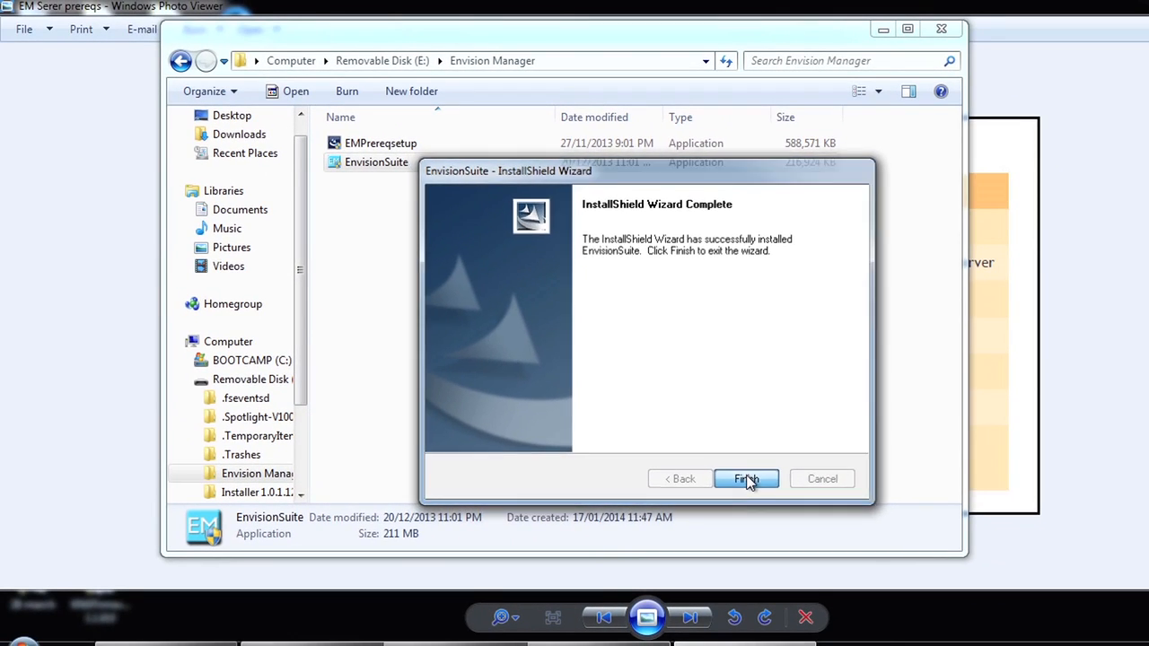
left_click(745, 479)
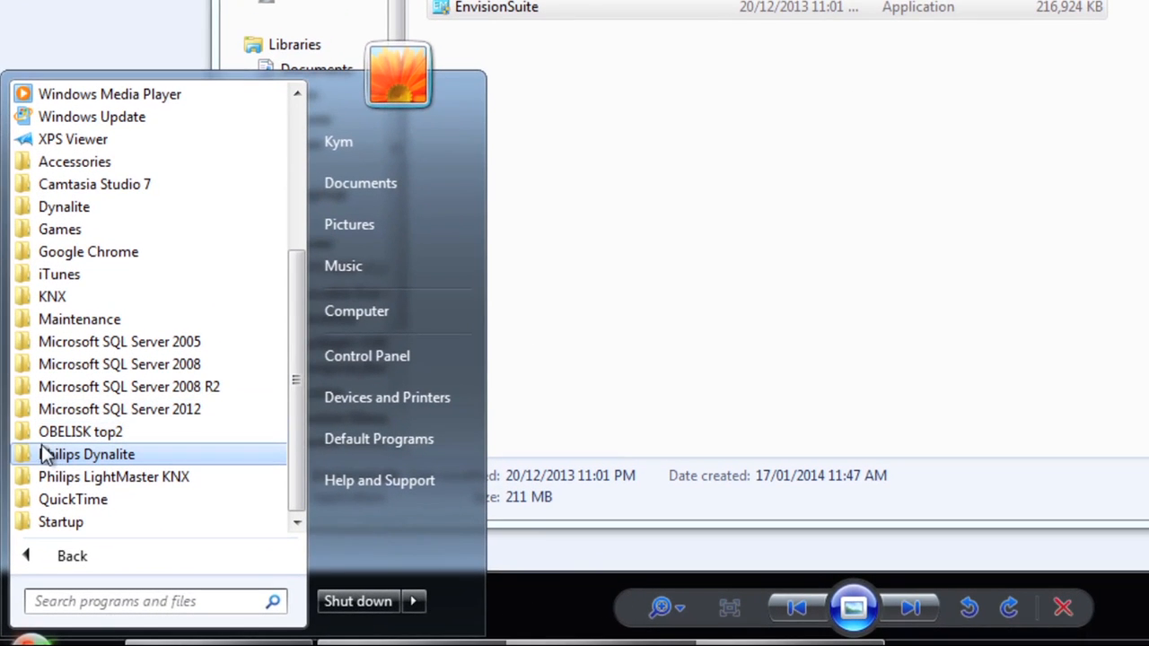
Launch EnvisionManager Configuration from Philips Dynalite > EnvisionSuite in All Programs
left_click(87, 454)
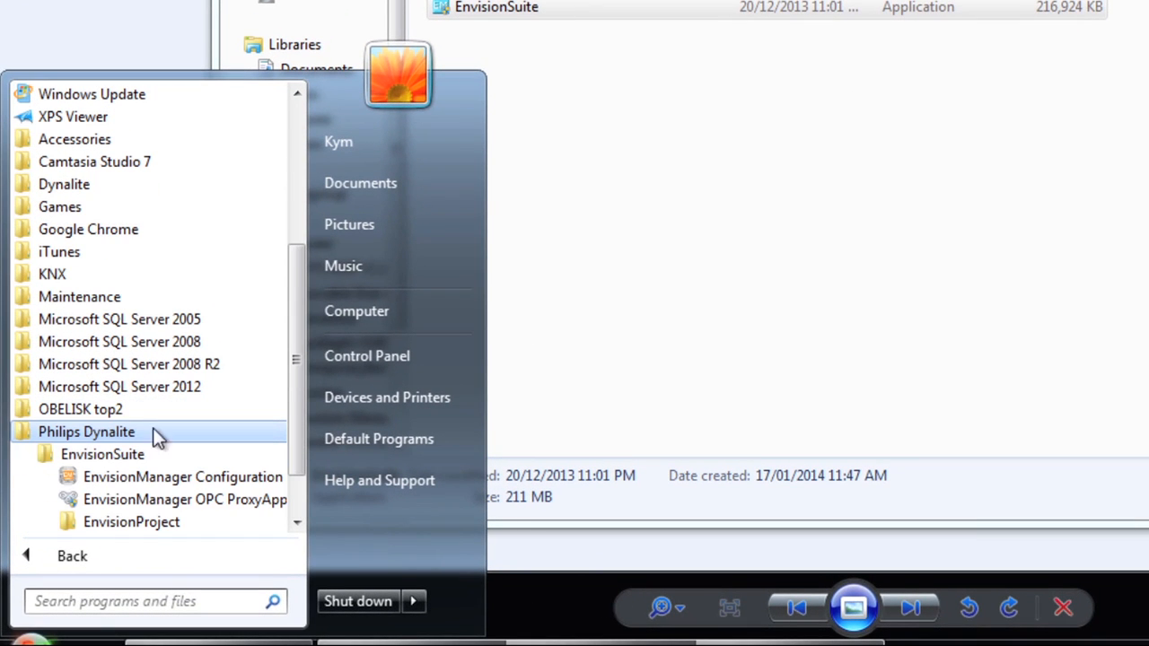
scroll("down", 3)
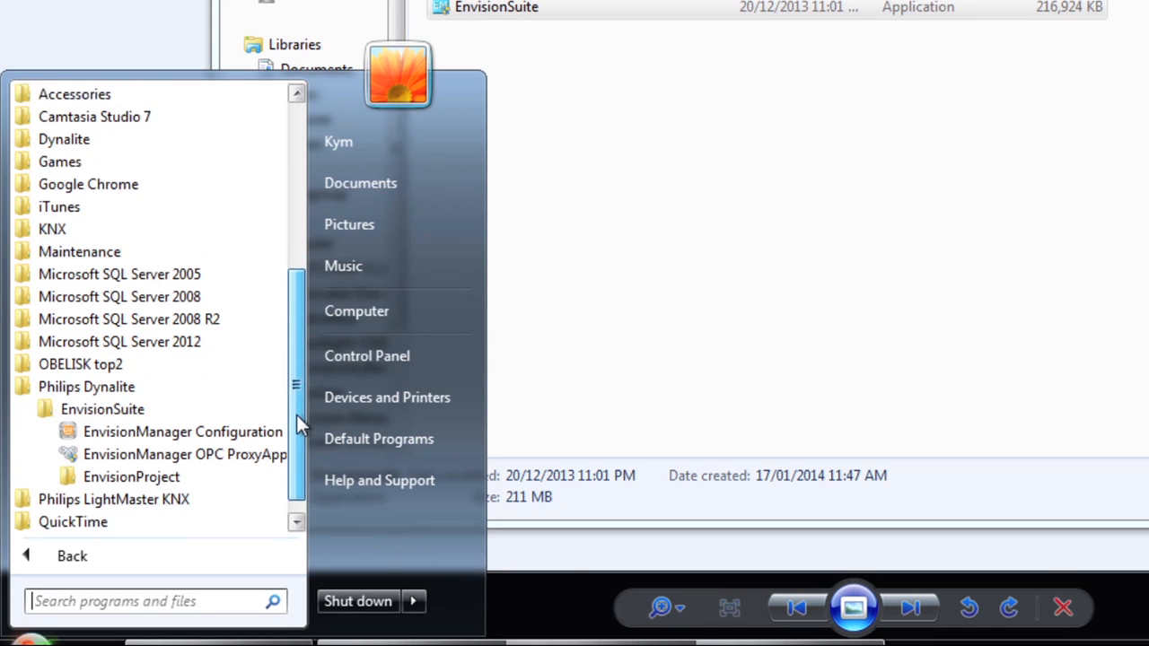
scroll("down", 3)
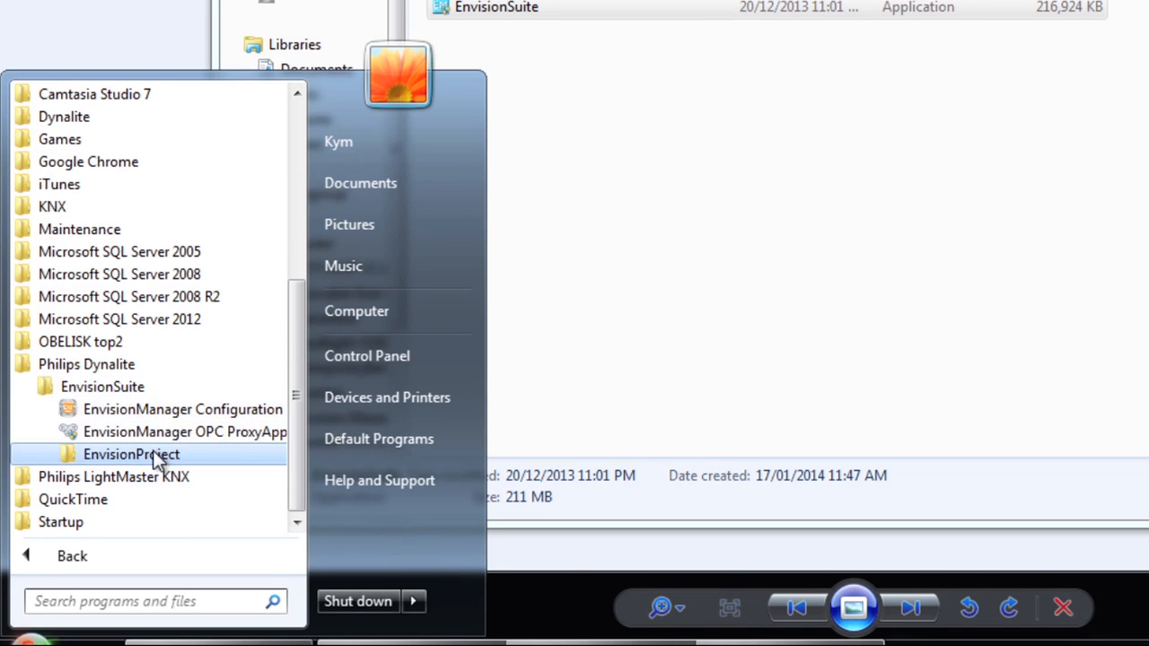
left_click(131, 453)
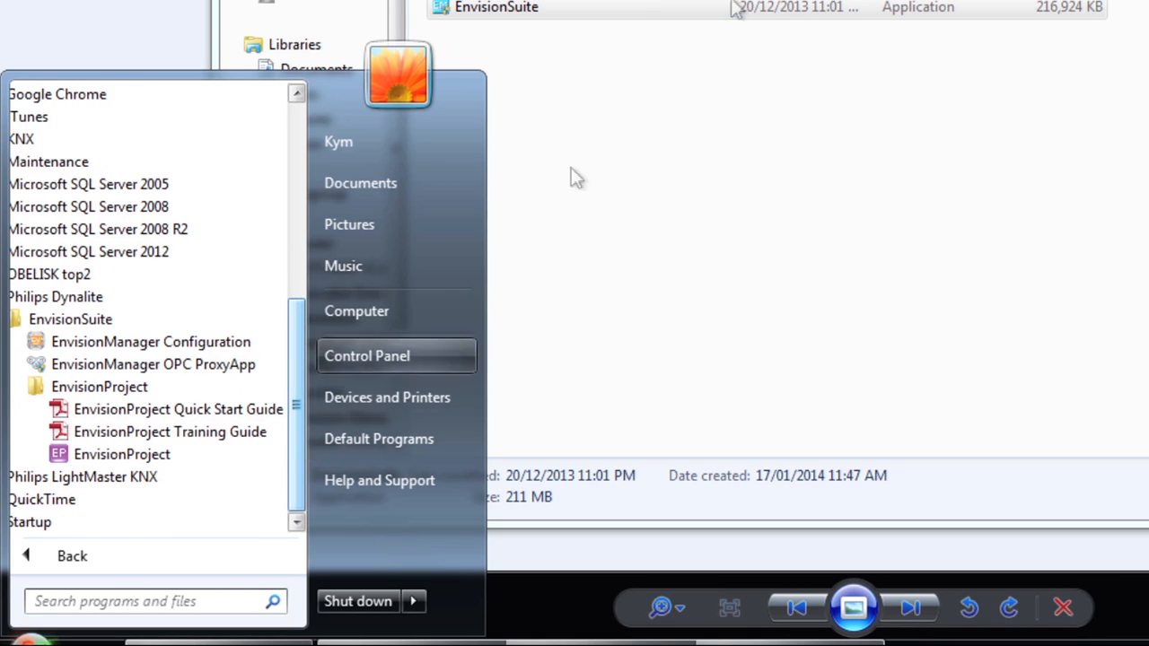
mouse_move(151, 342)
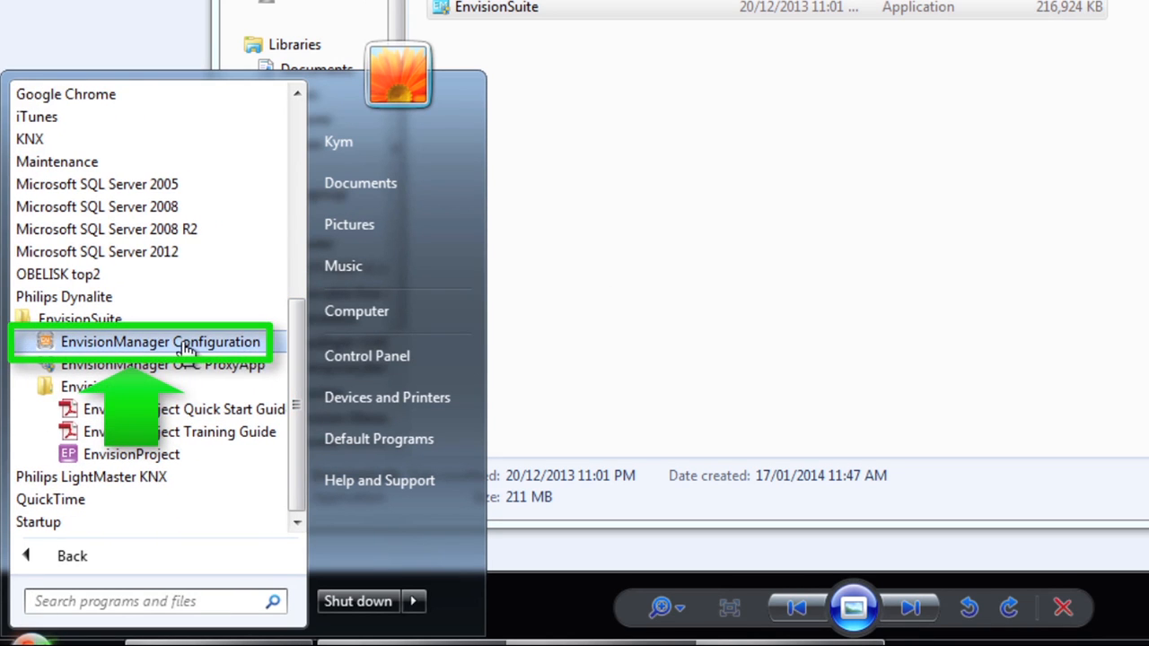
left_click(160, 342)
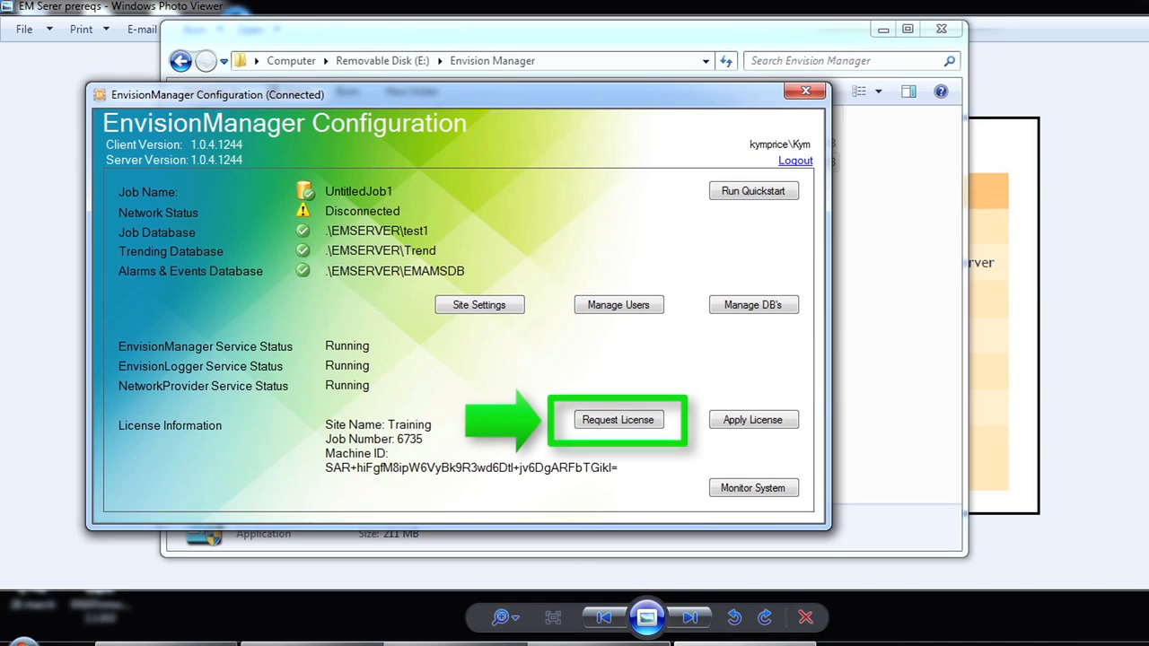
left_click(618, 419)
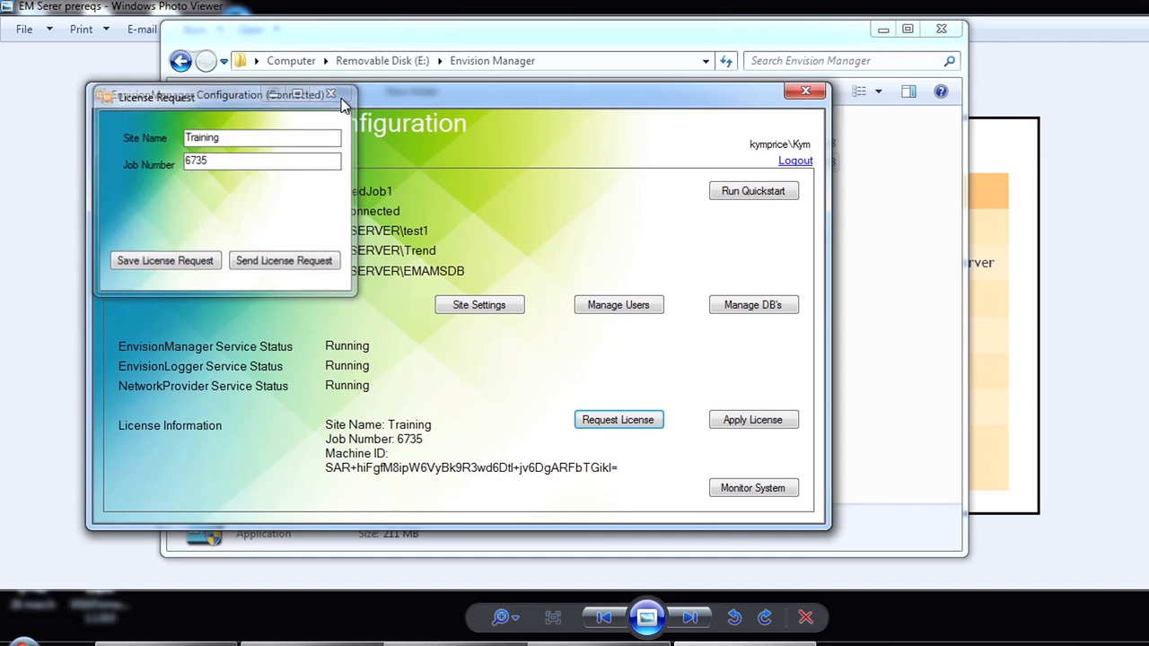
left_click(330, 94)
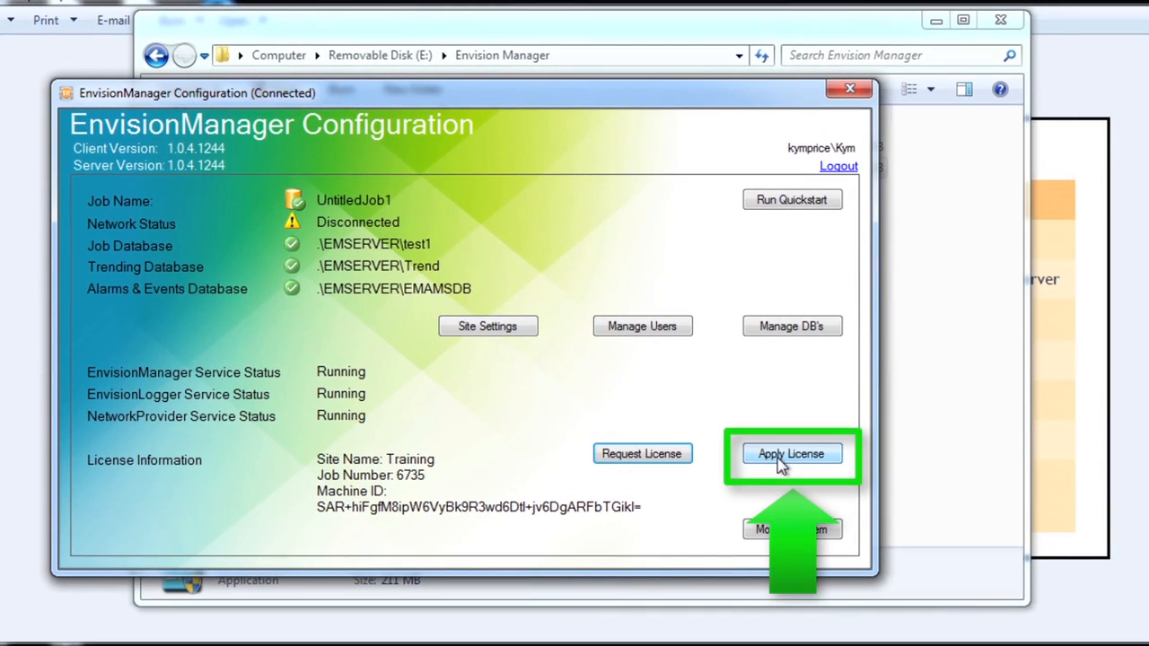
left_click(791, 453)
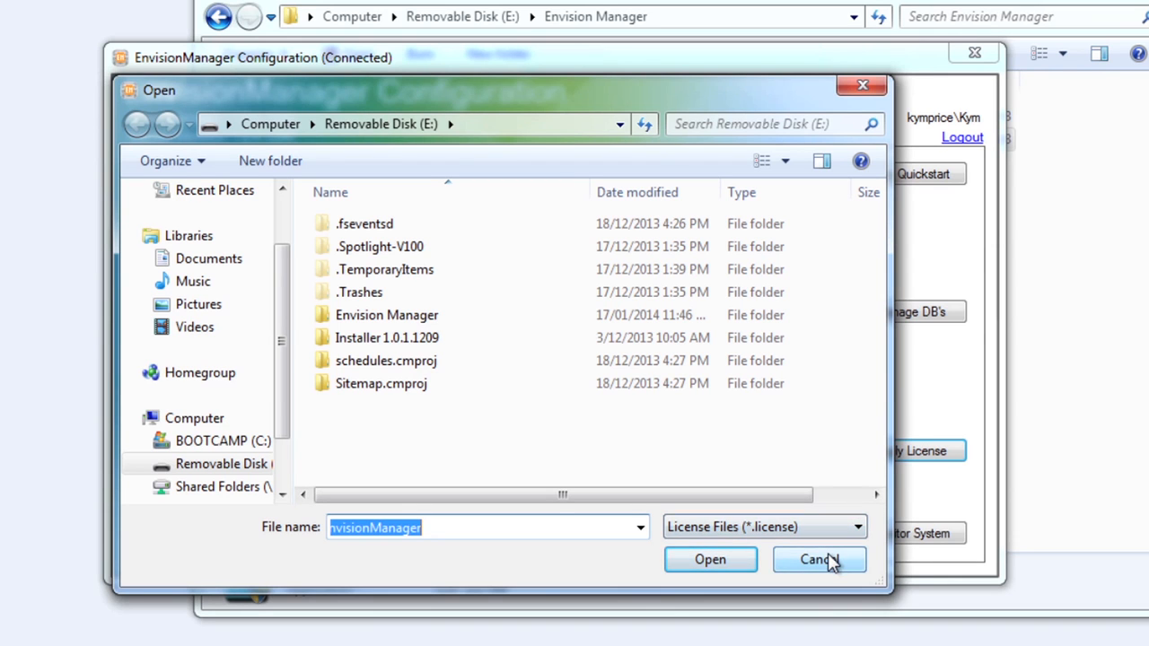
left_click(818, 560)
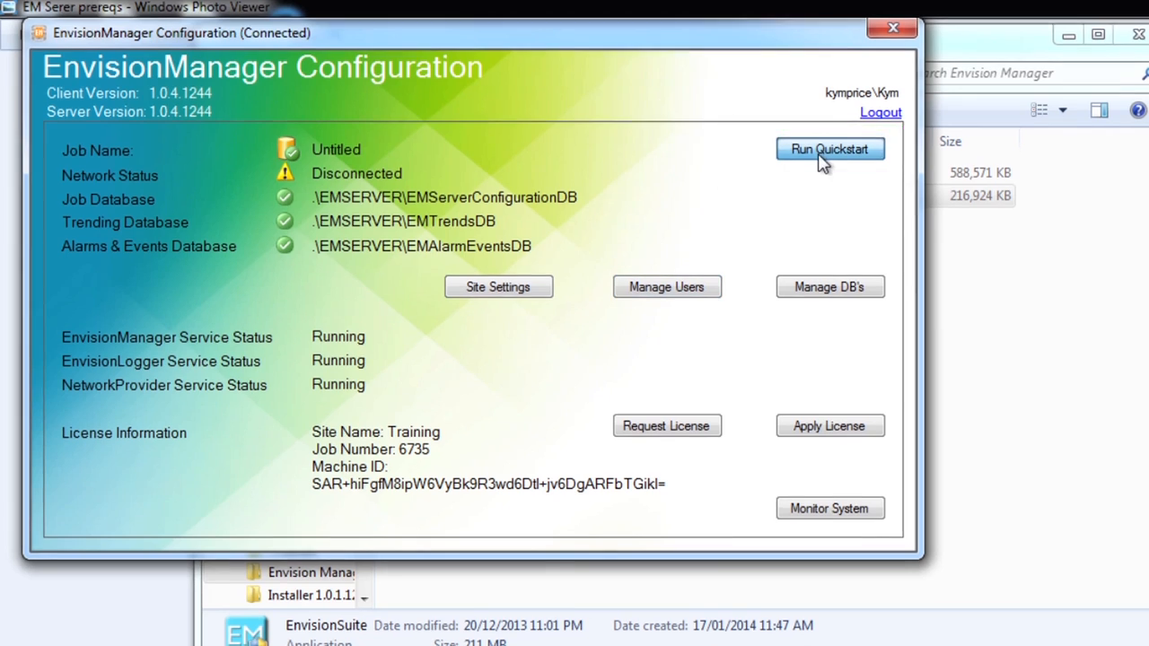
Run Quickstart starting from an EnvisionManager Configuration Database
left_click(828, 149)
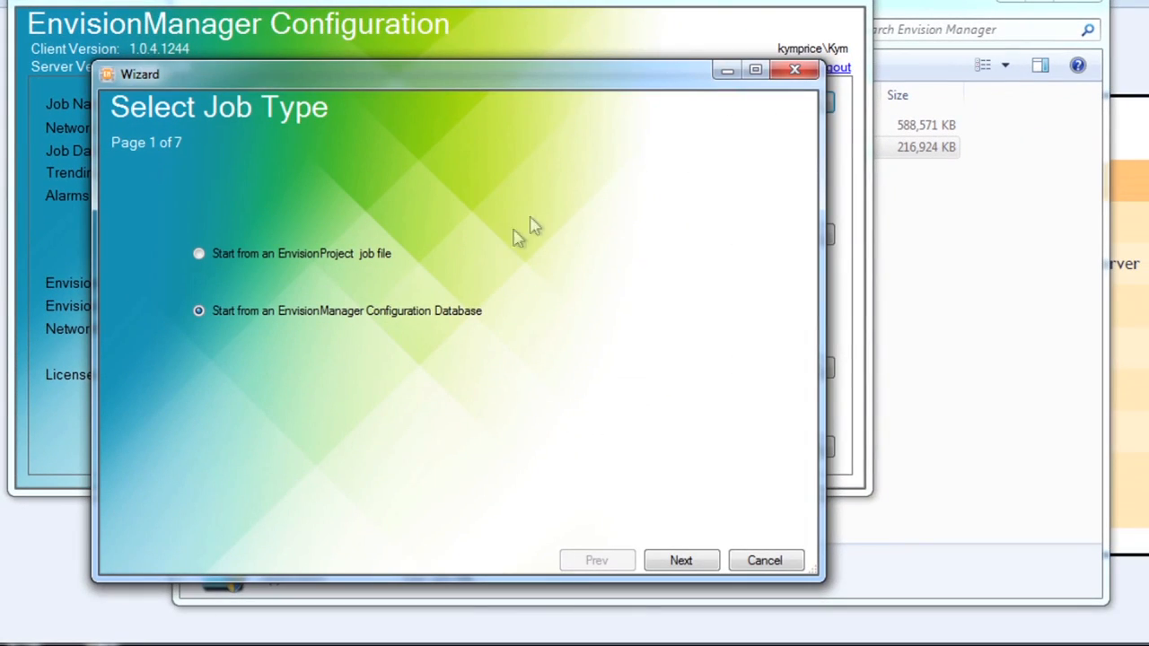
mouse_move(590, 424)
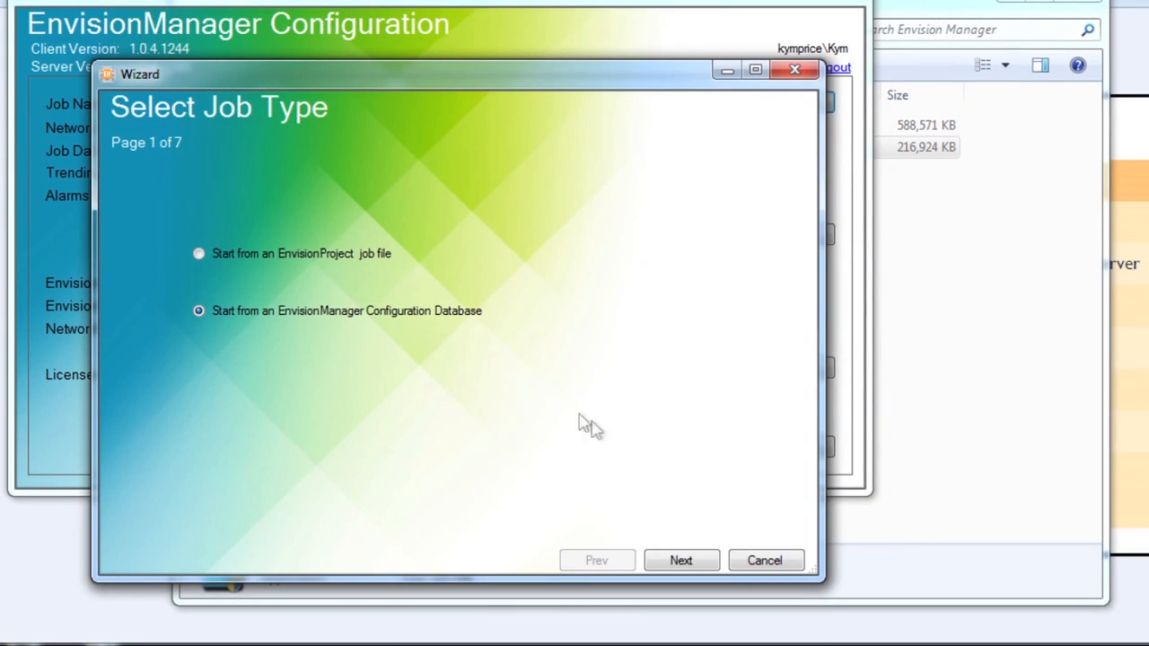
mouse_move(603, 434)
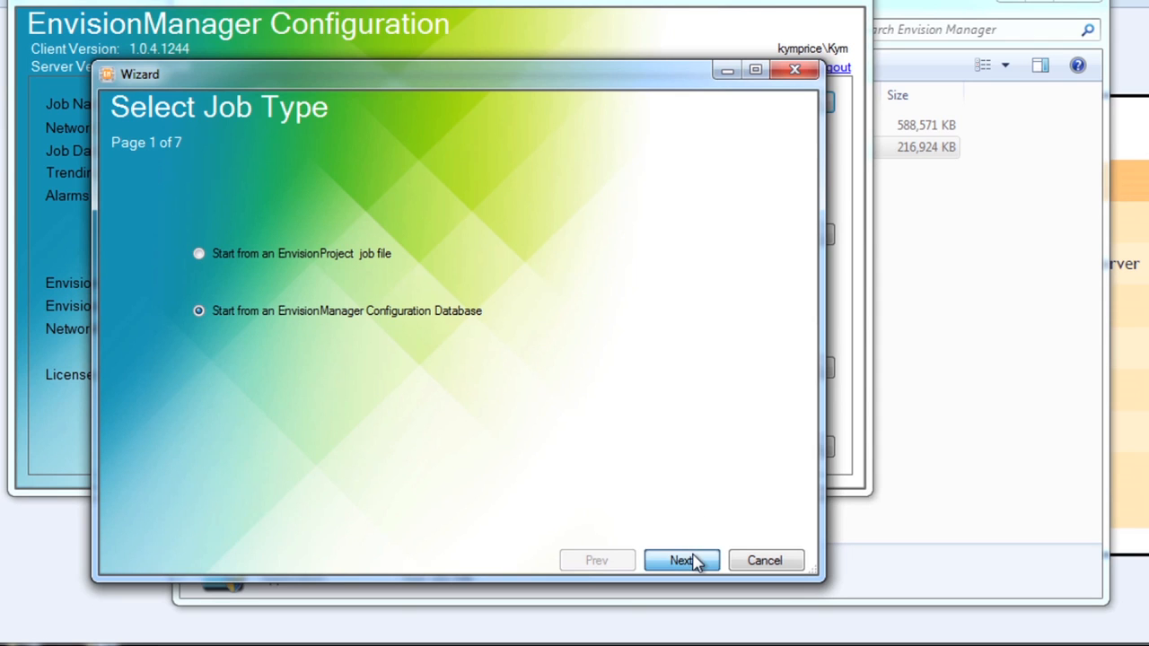
left_click(680, 560)
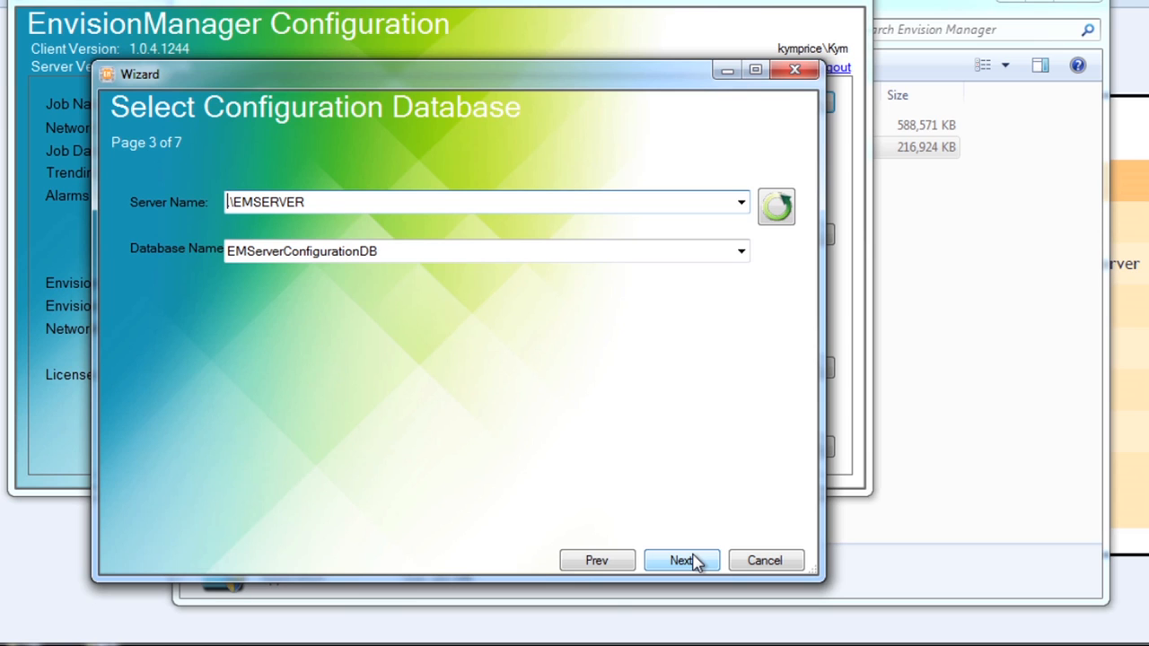
mouse_move(696, 484)
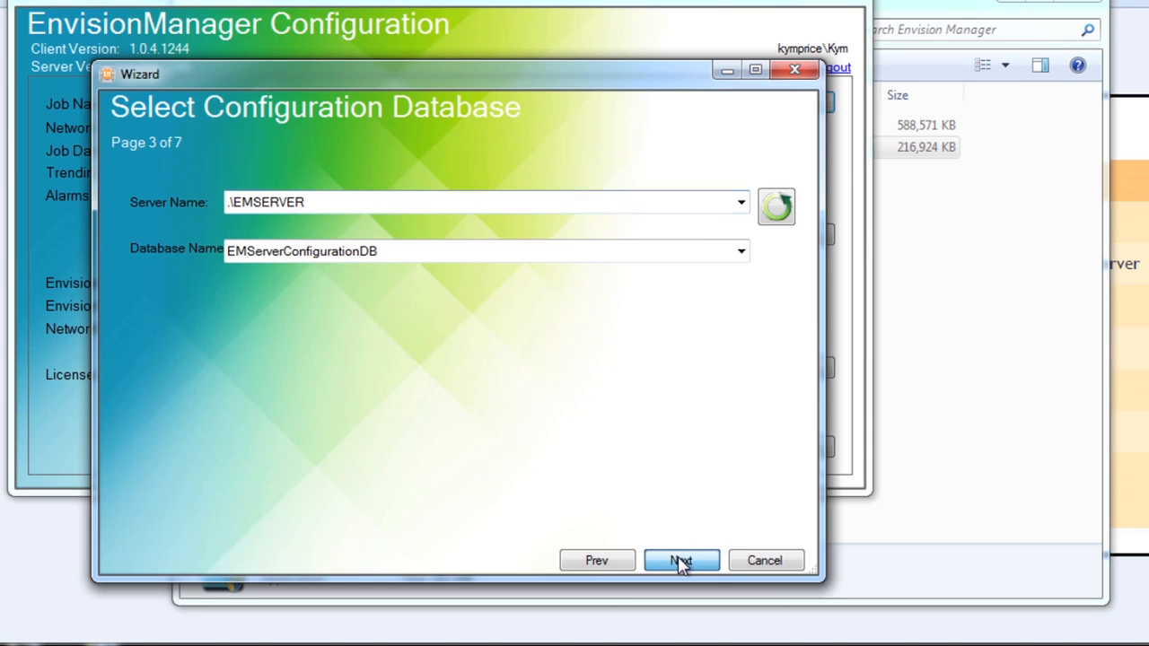
Accept database EMServerConfigurationDB and set KYMPRICE\EMadmin as site administrator
left_click(681, 560)
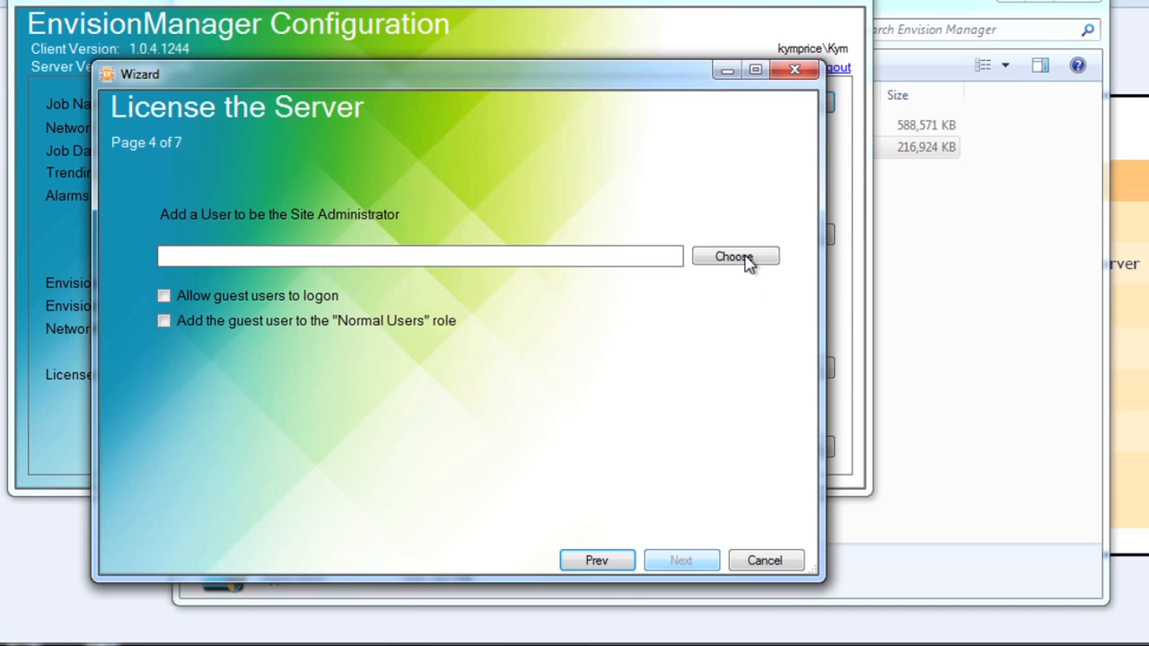
left_click(735, 257)
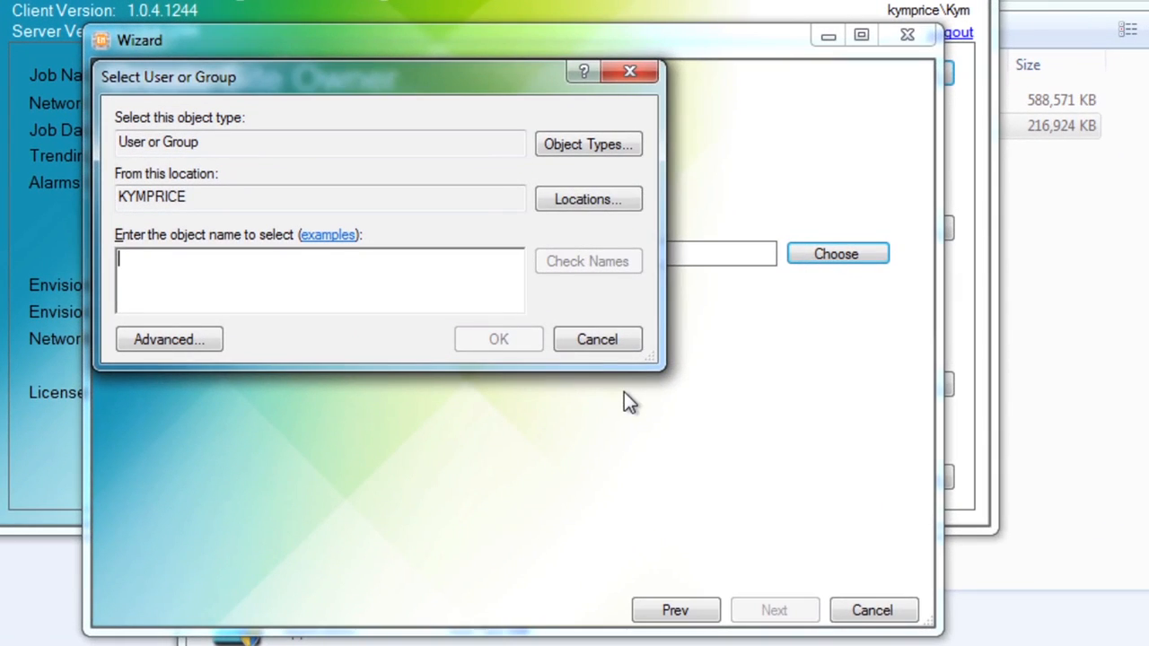
type("emadmin")
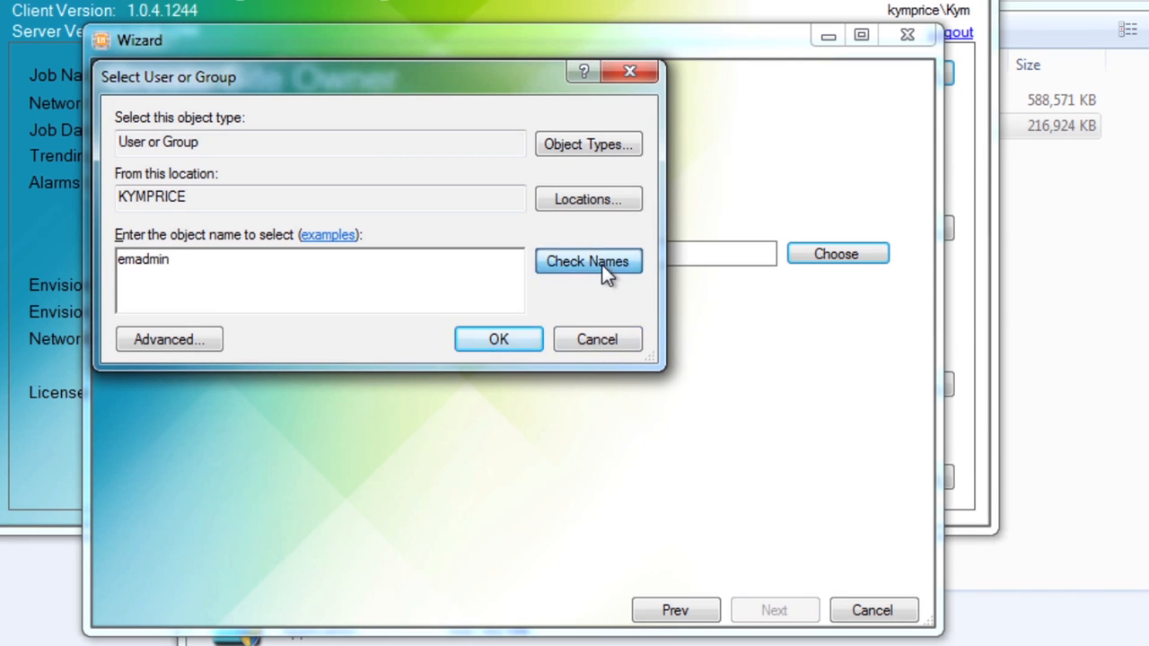
left_click(588, 261)
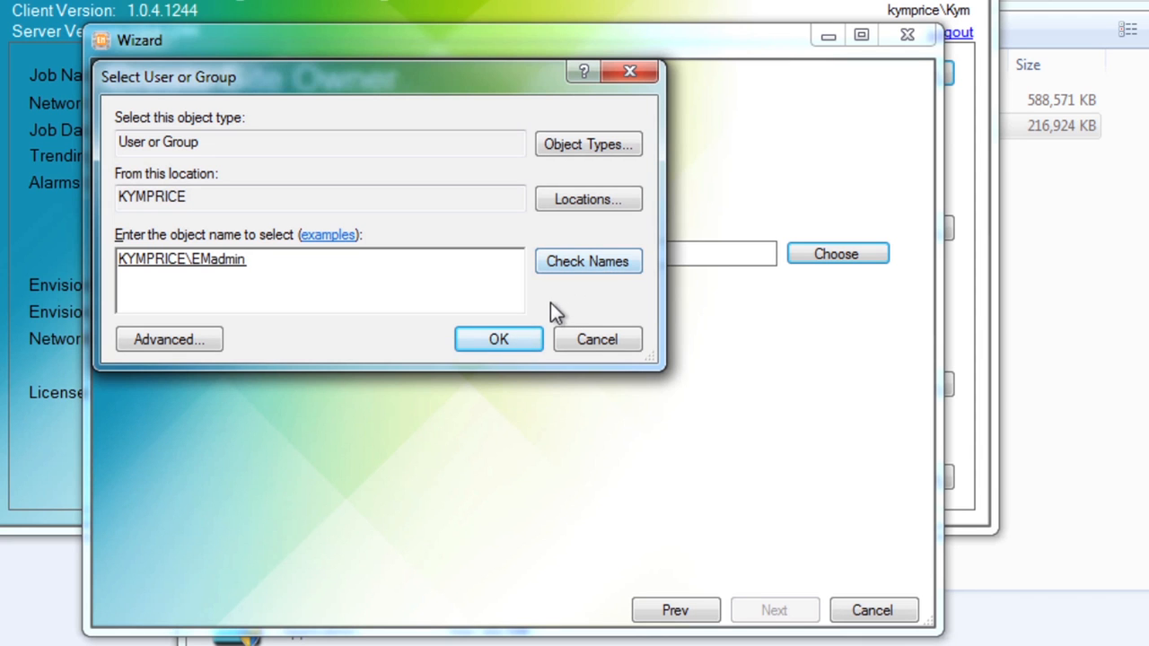
left_click(498, 340)
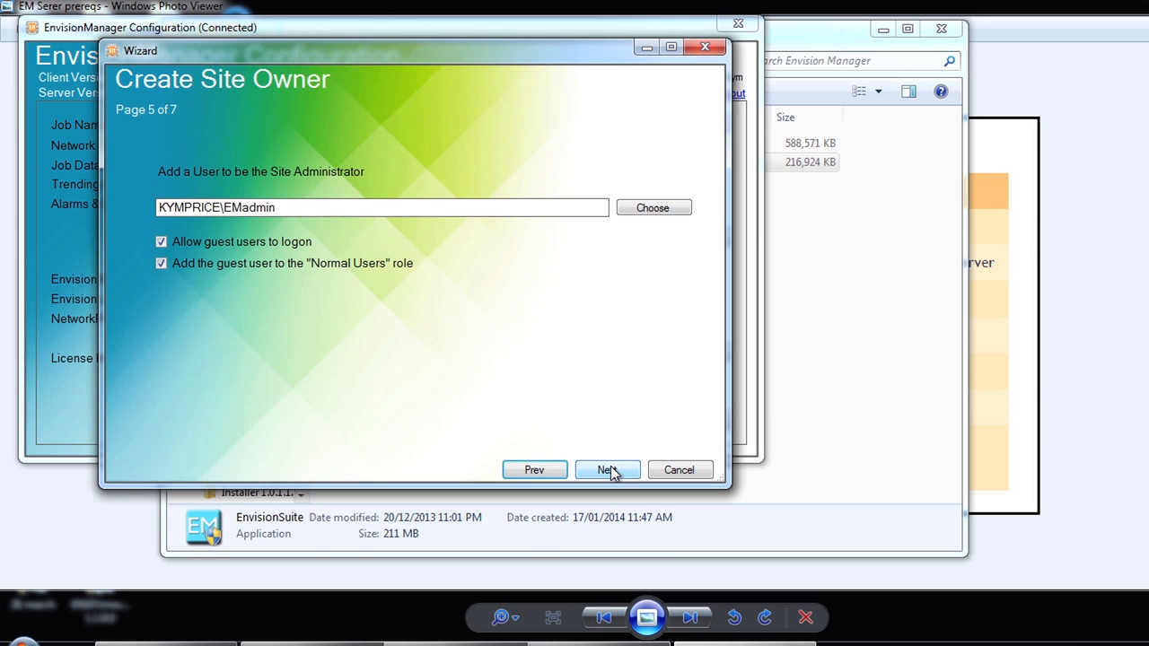
Set the site country to AUSTRALIA, keeping Sydney and its UTC+10:00 time zone
left_click(607, 470)
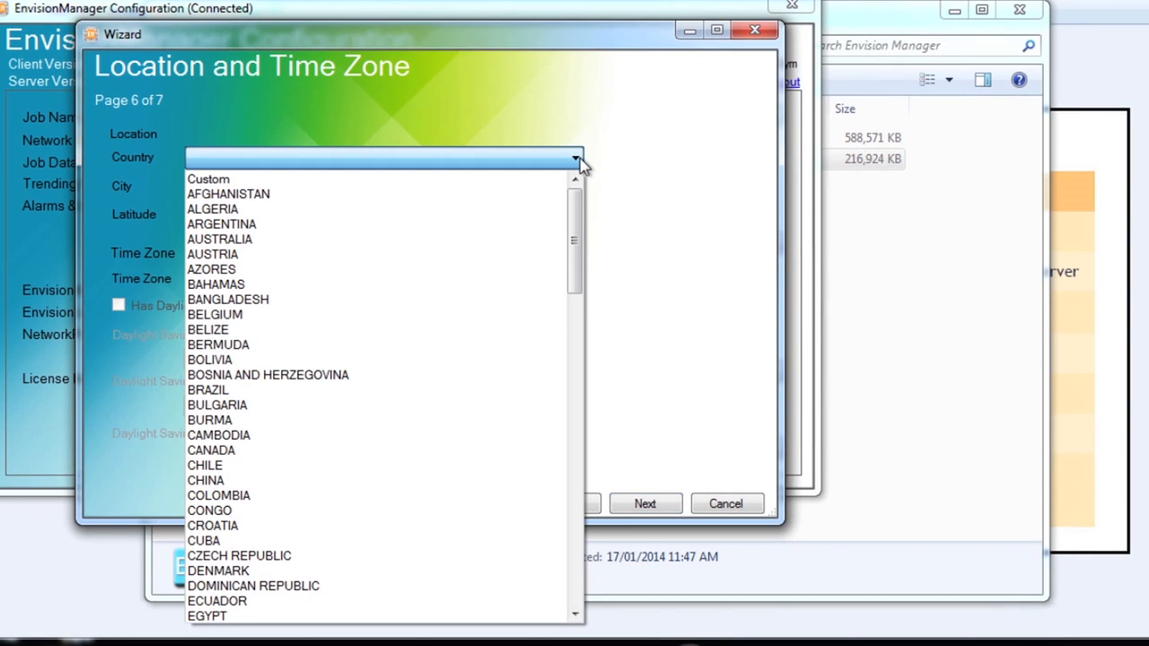
left_click(220, 239)
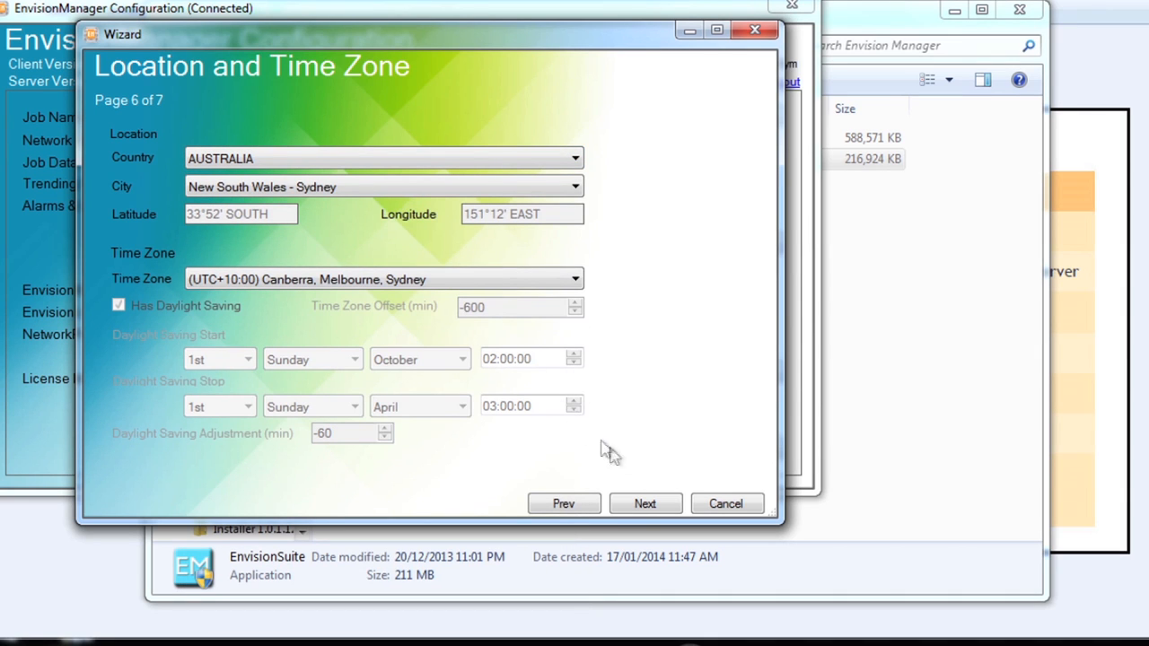
left_click(644, 504)
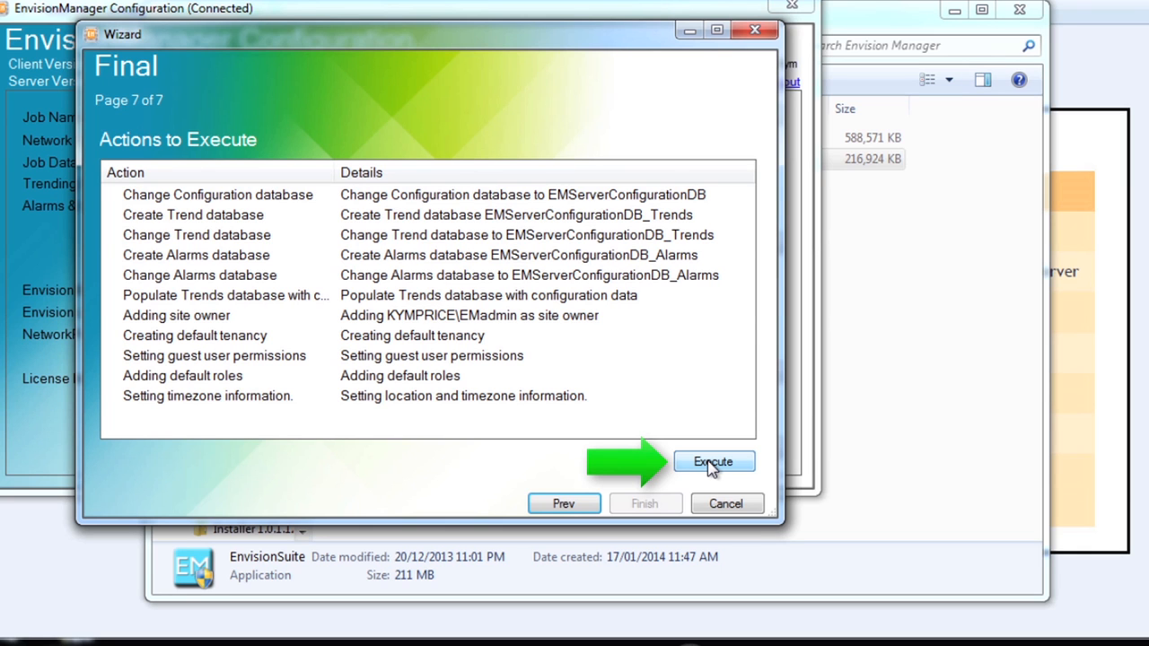
Execute all eleven Quickstart actions and finish the wizard
left_click(714, 460)
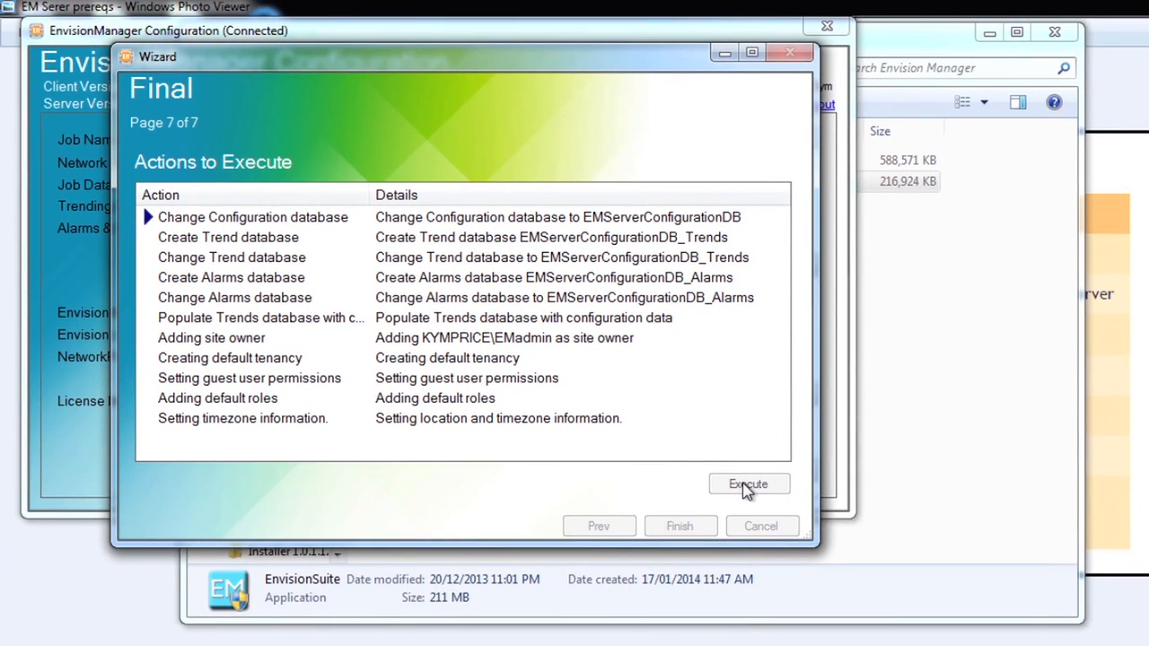
left_click(748, 484)
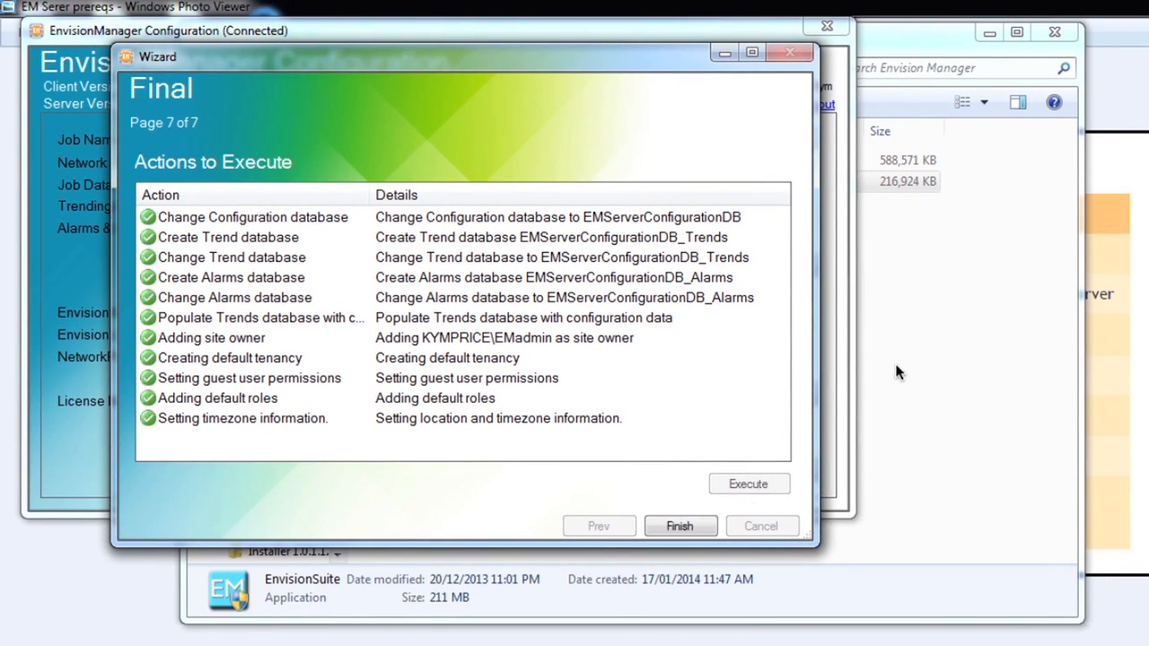
left_click(679, 526)
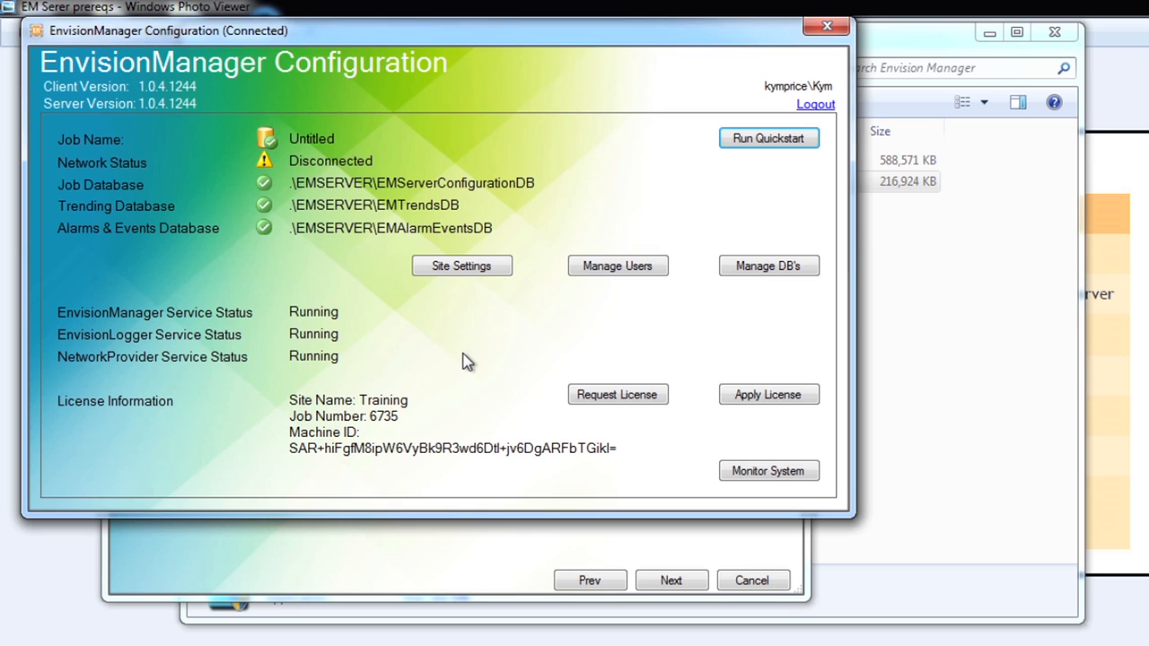
mouse_move(697, 160)
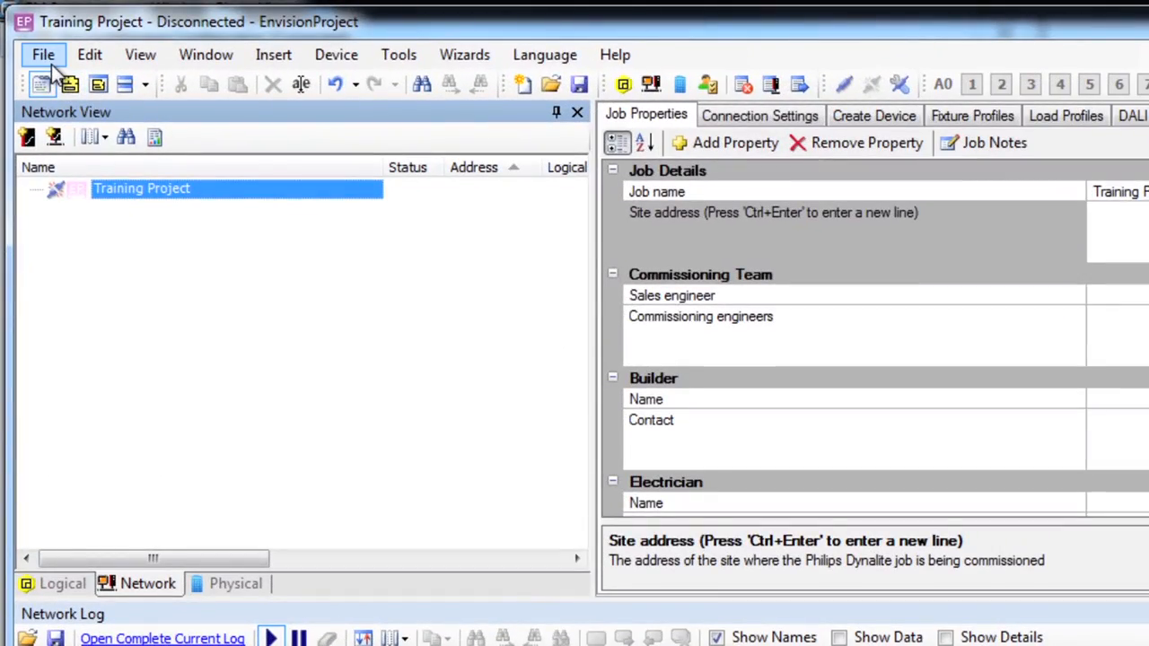
Open Save To Database for the Training Project and expand the database name list
left_click(43, 53)
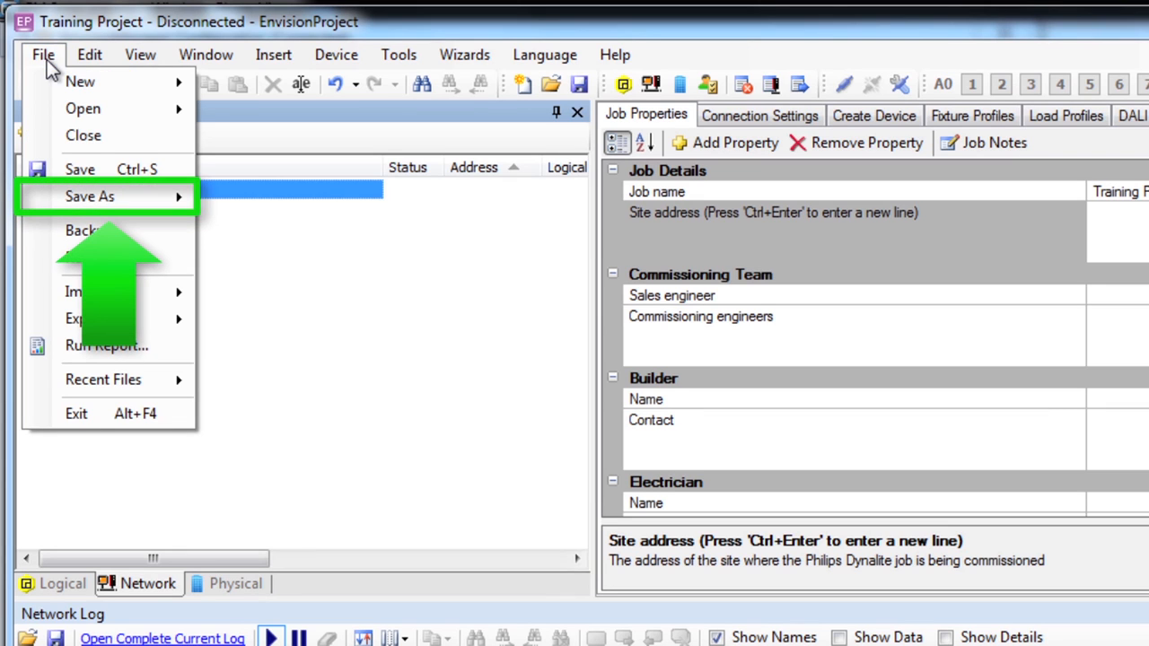
mouse_move(89, 196)
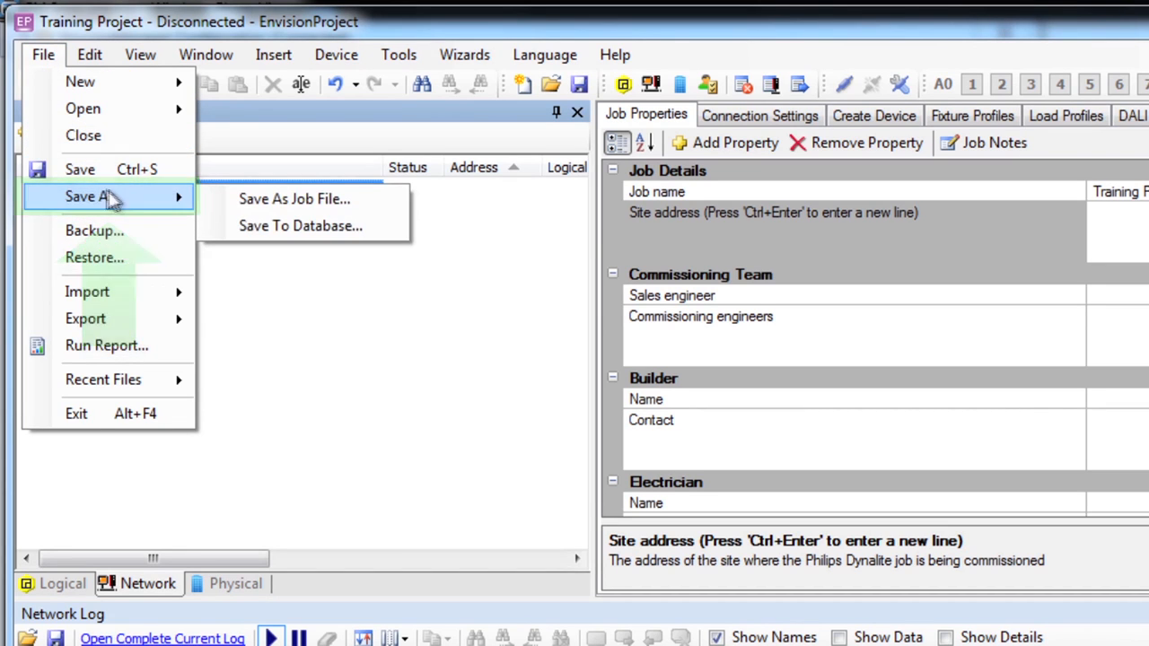
mouse_move(301, 226)
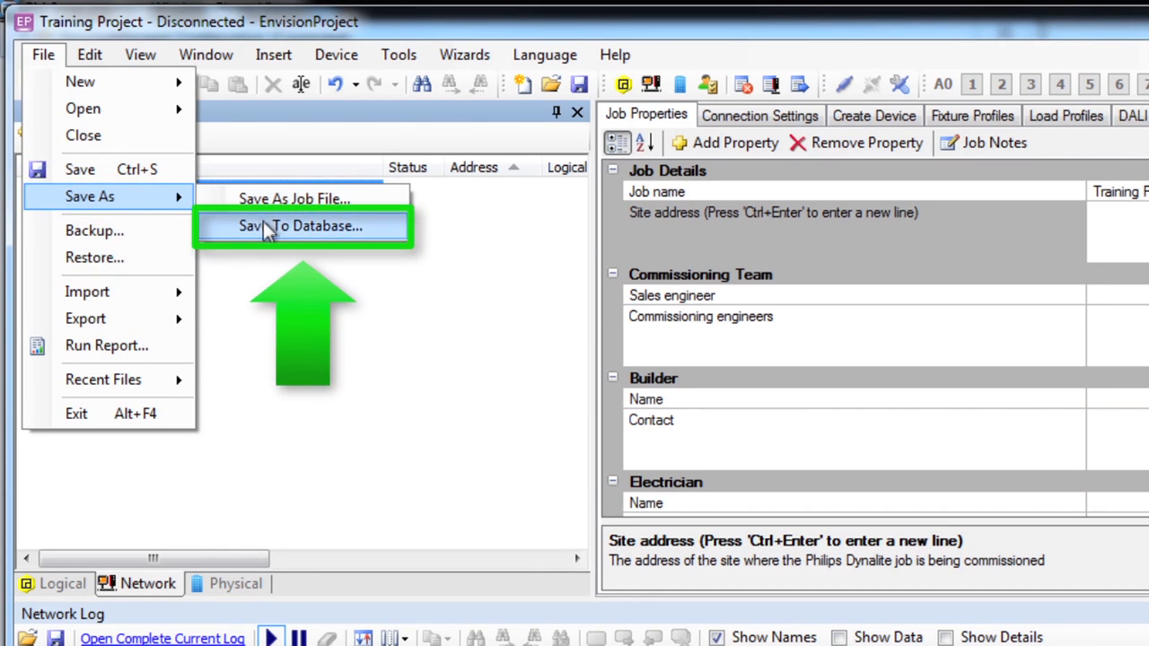
left_click(303, 225)
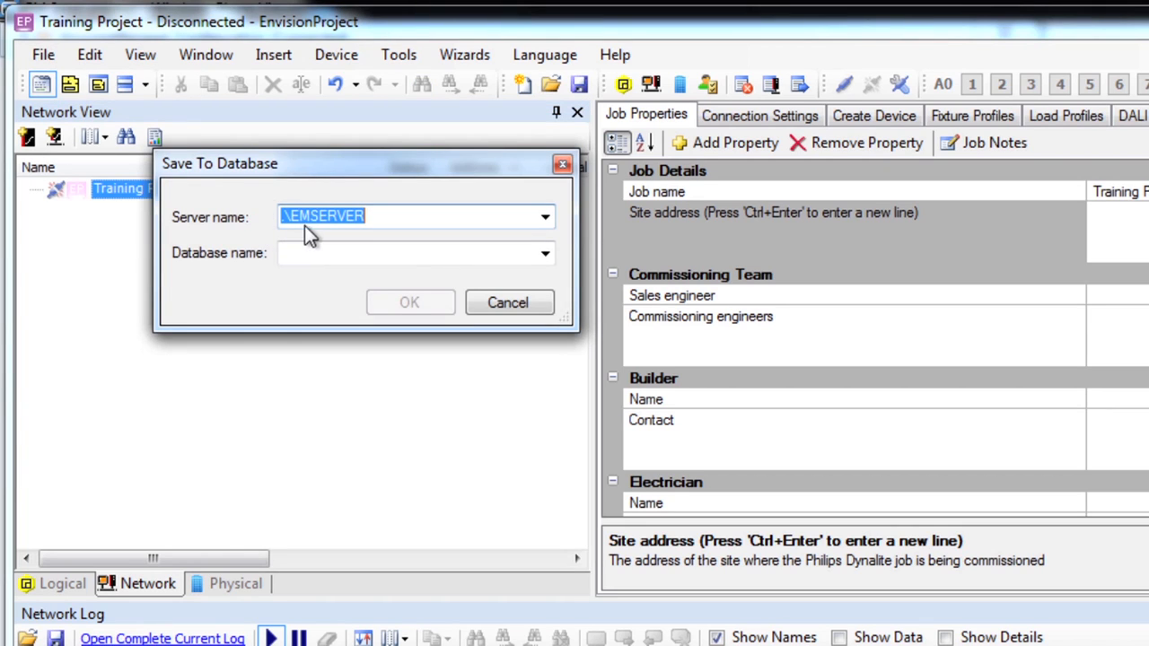
mouse_move(381, 238)
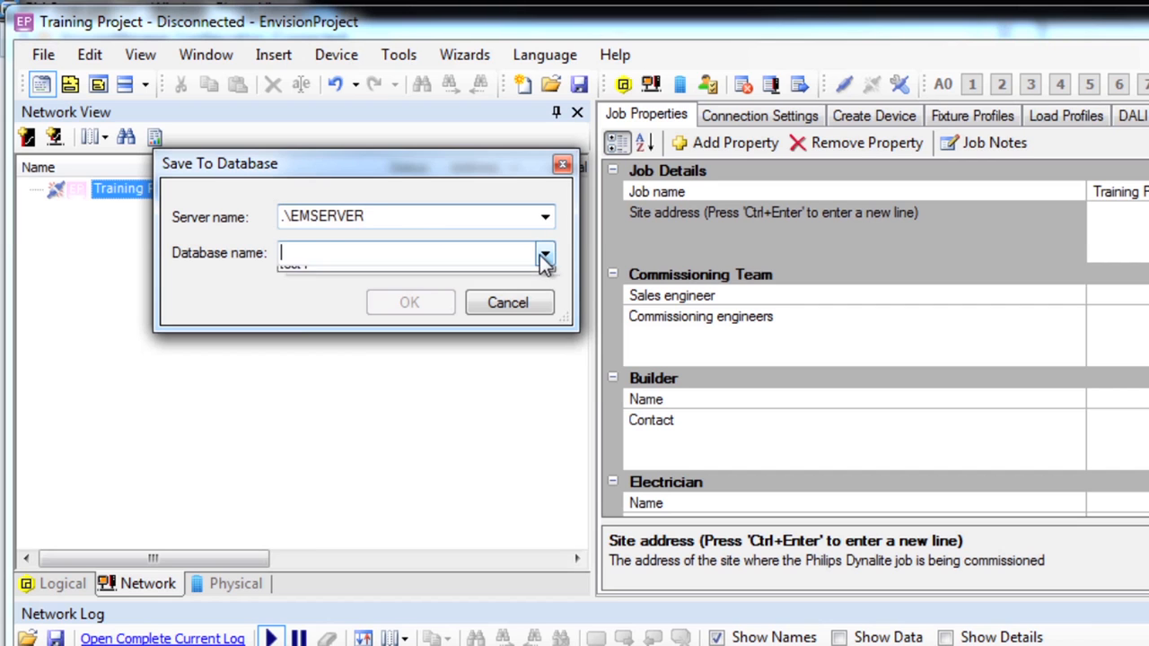
left_click(545, 252)
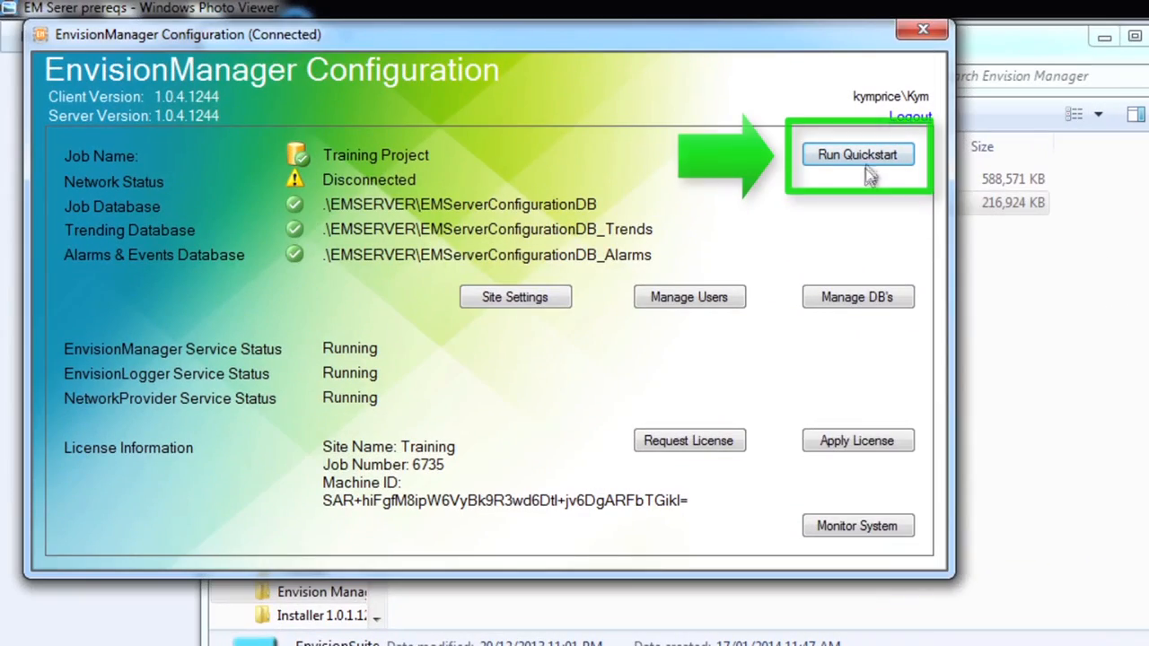
Start Quickstart from an EnvisionProject job file and advance to Choose EP File
left_click(856, 153)
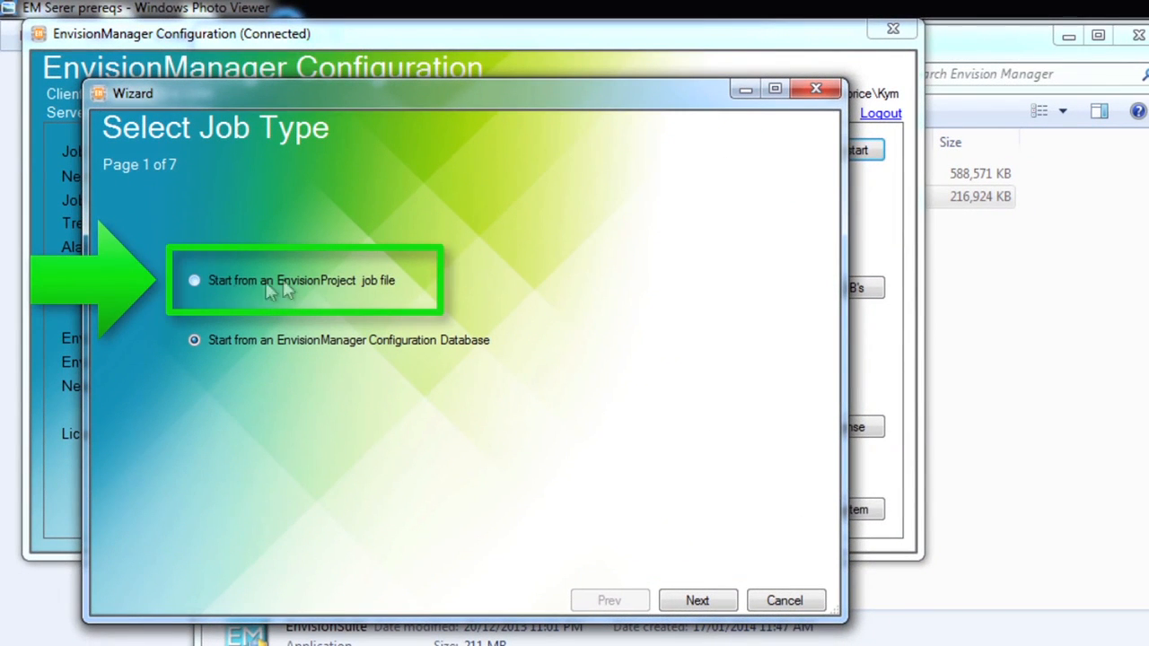
left_click(194, 280)
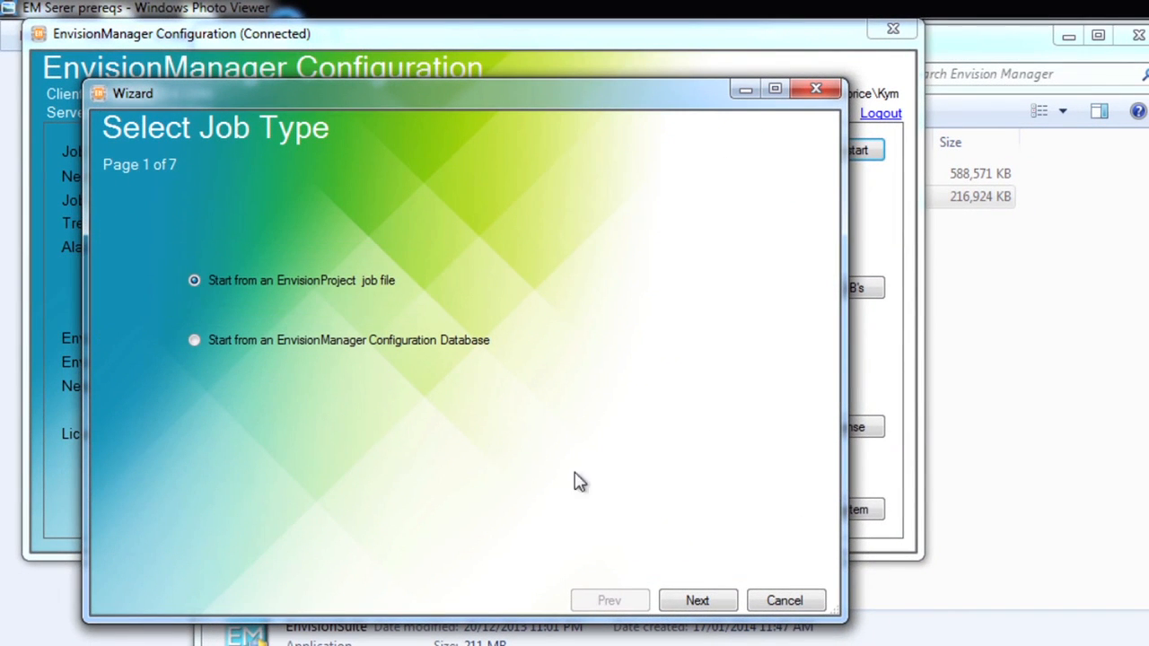
left_click(698, 601)
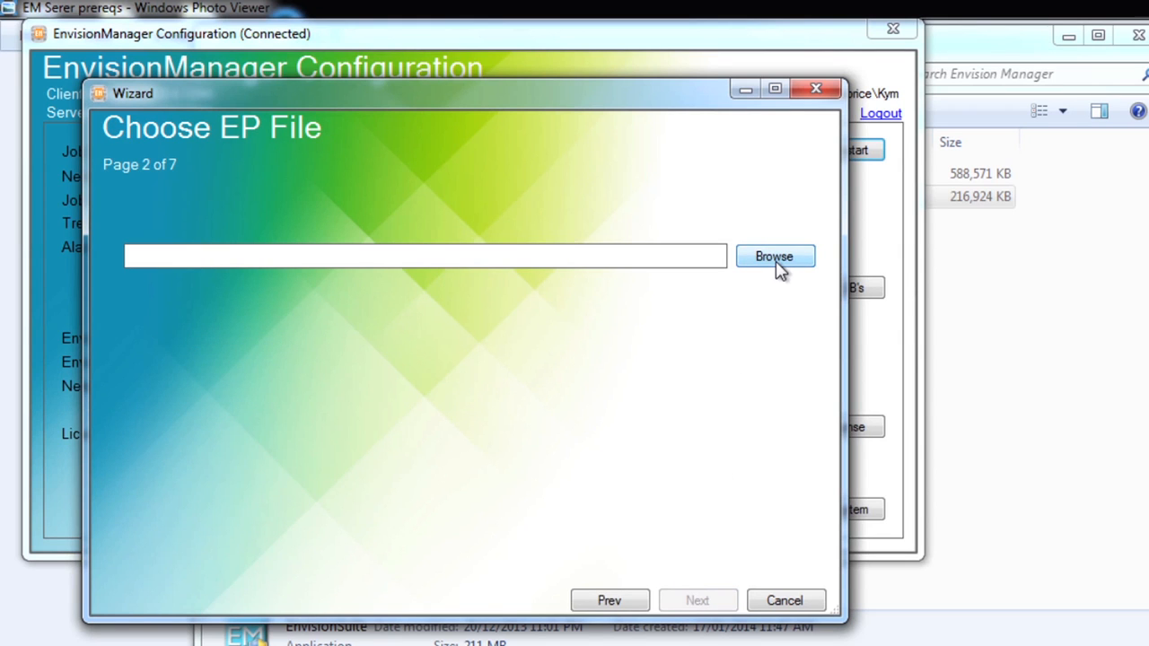
Load Dynalite Project.dlj as the EP file and advance to database selection
left_click(774, 255)
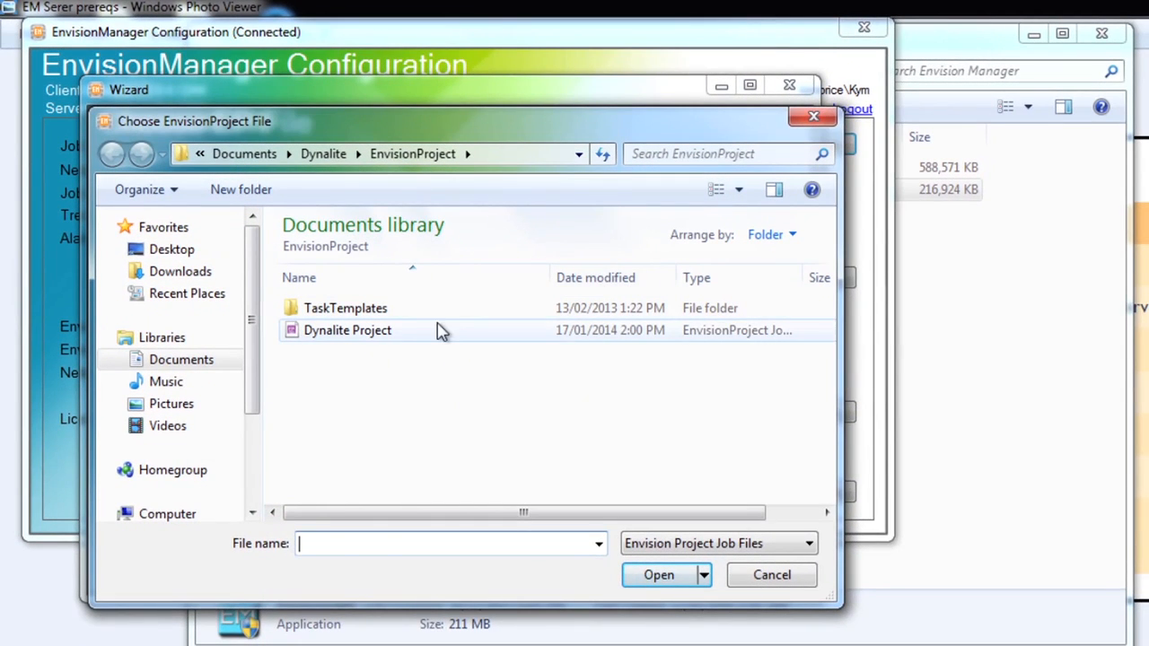
left_click(347, 330)
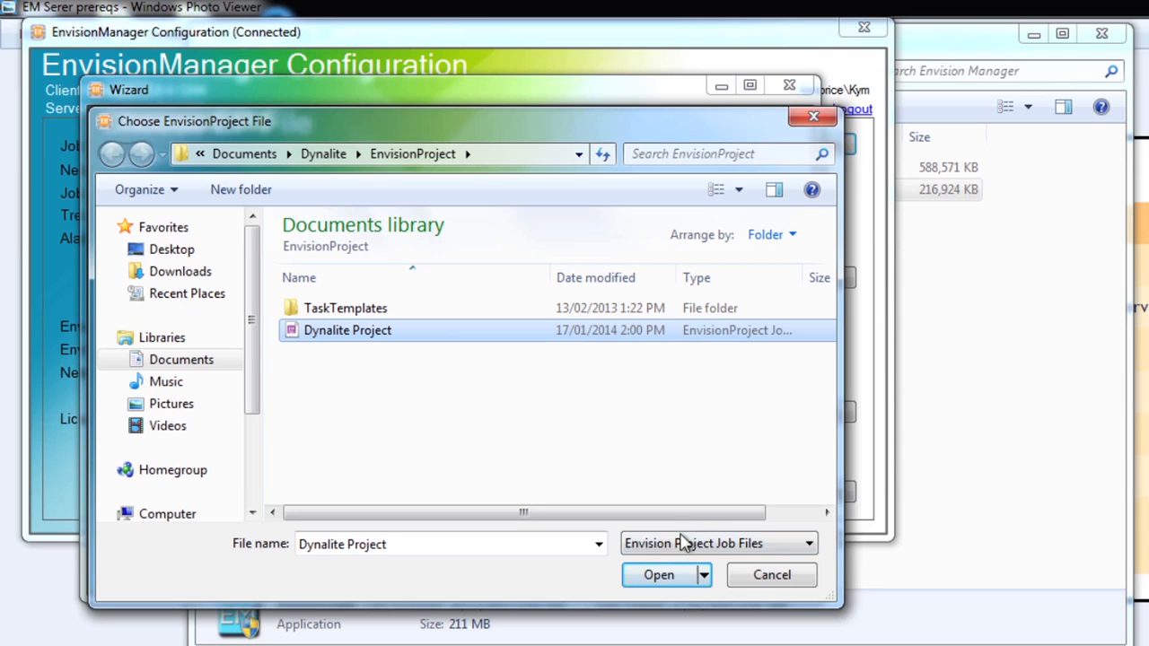
left_click(659, 574)
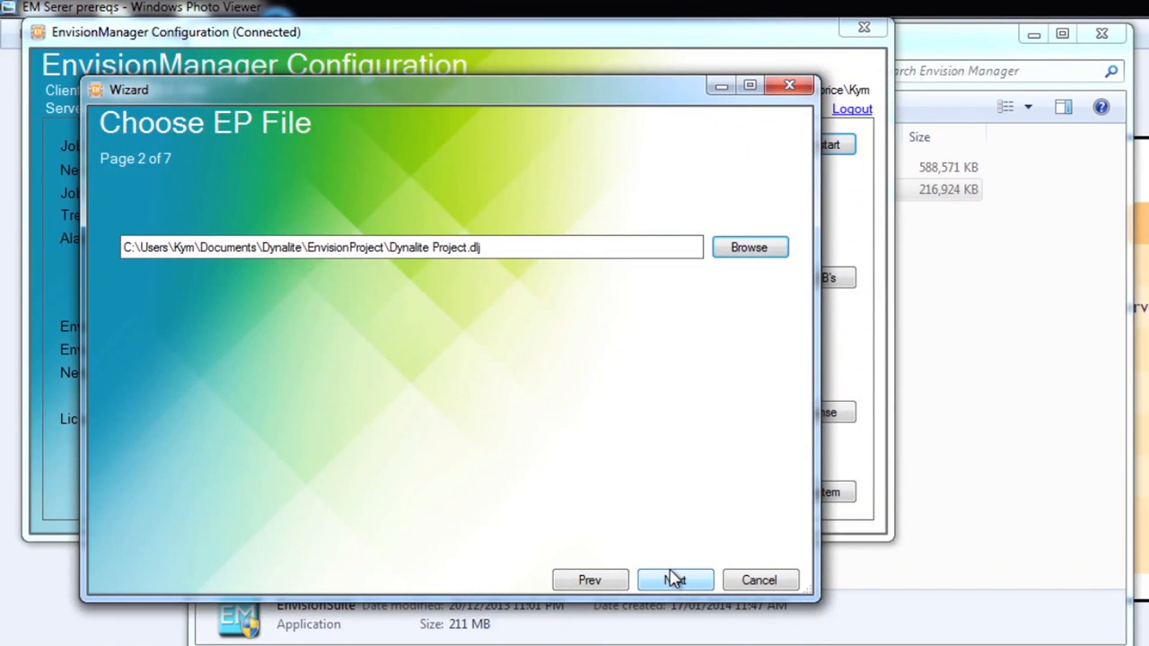
left_click(675, 580)
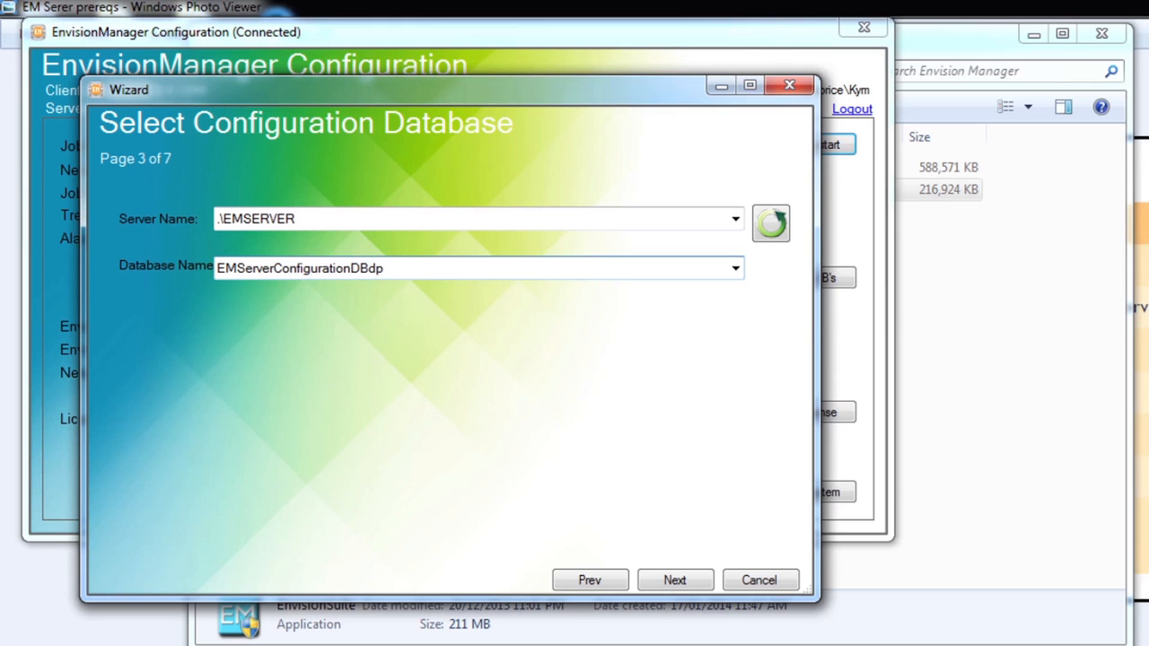
mouse_move(458, 325)
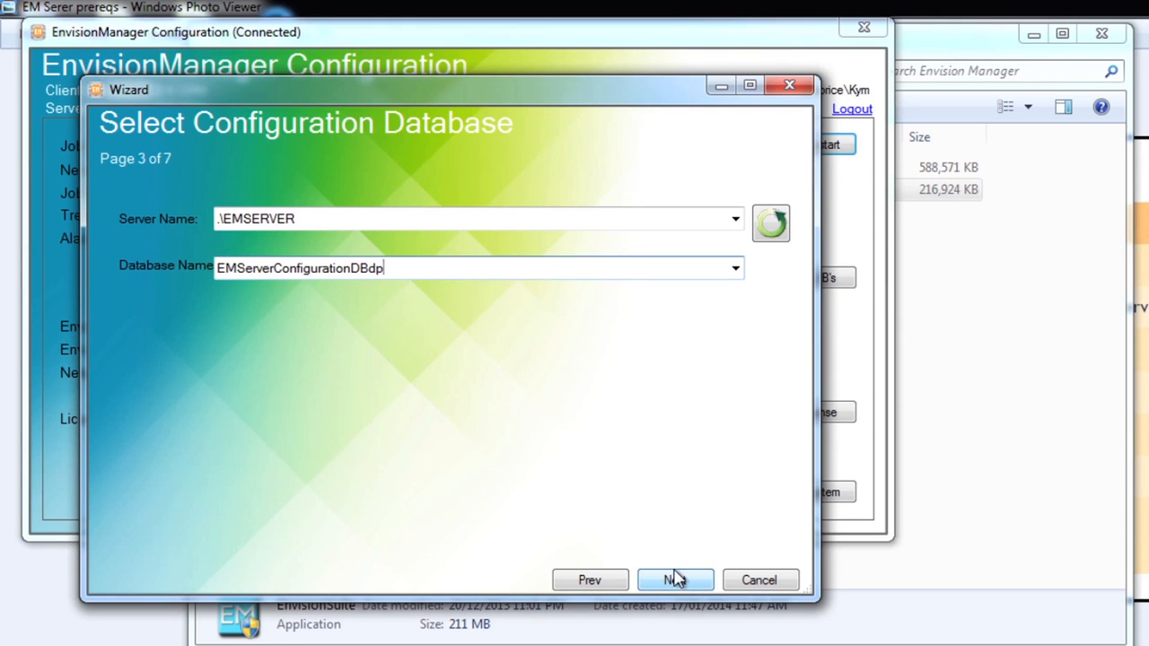
Keep EMServerConfigurationDBdp, make KYMPRICE\EMadmin site owner, and accept Sydney location and time zone
left_click(675, 580)
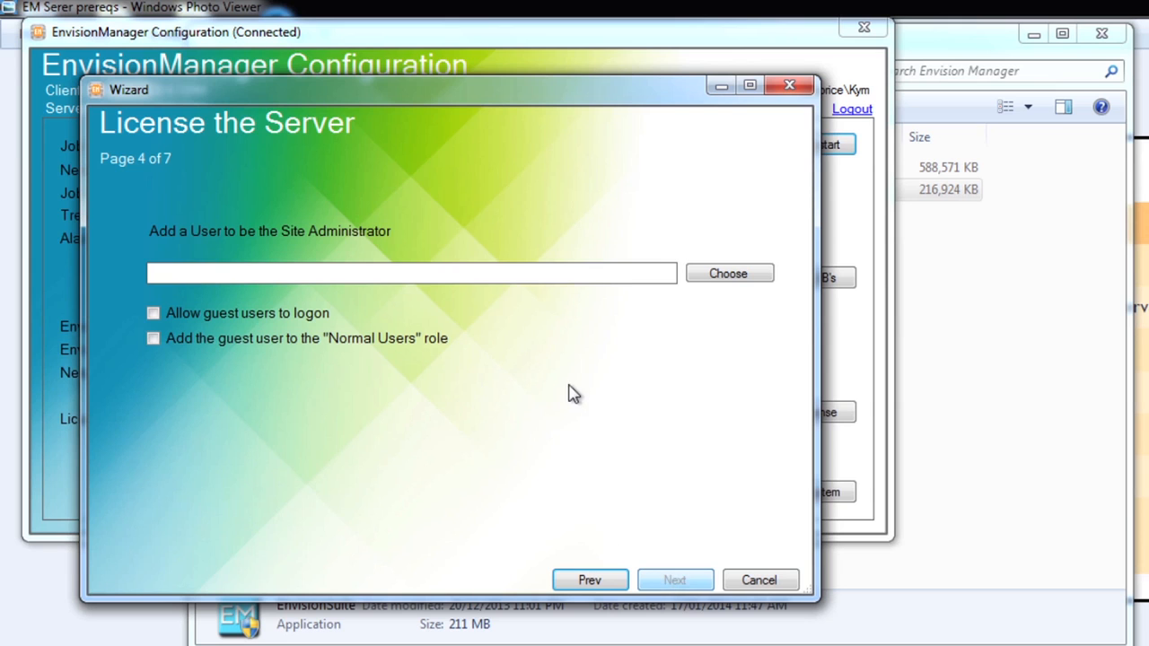
mouse_move(727, 278)
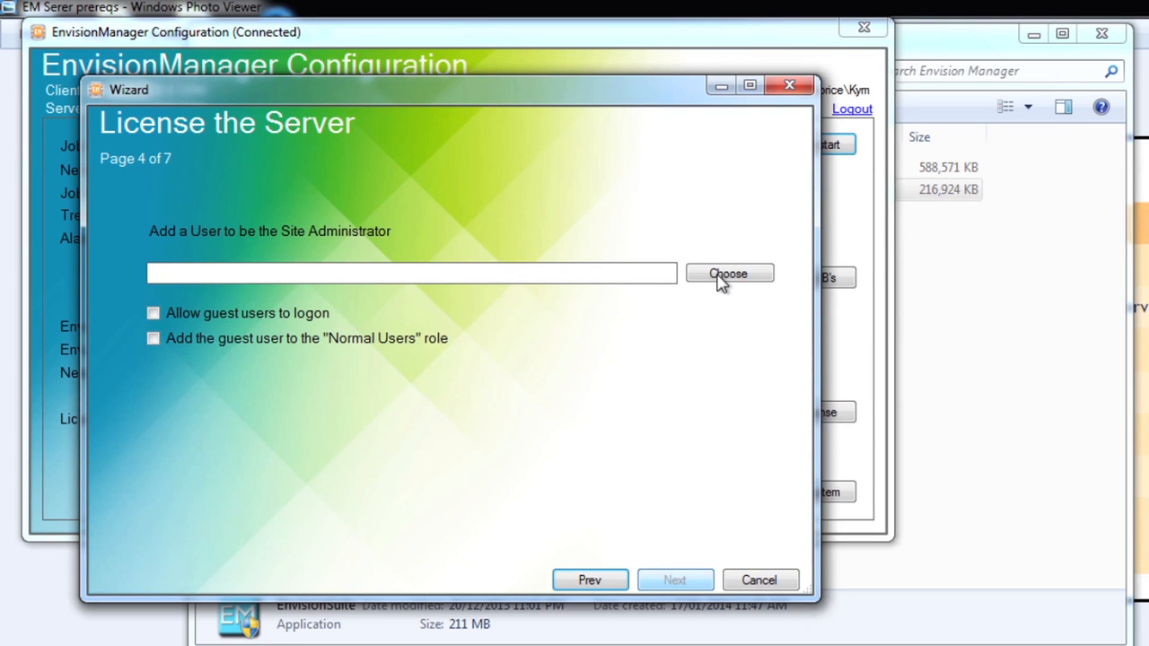
left_click(728, 274)
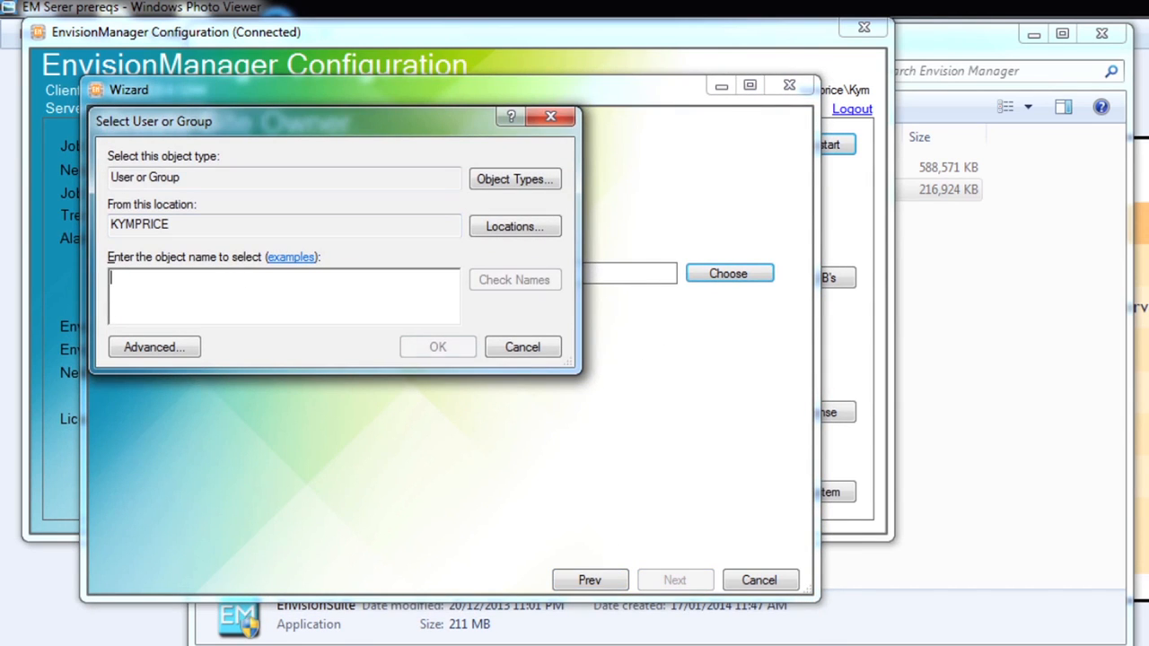
left_click(437, 347)
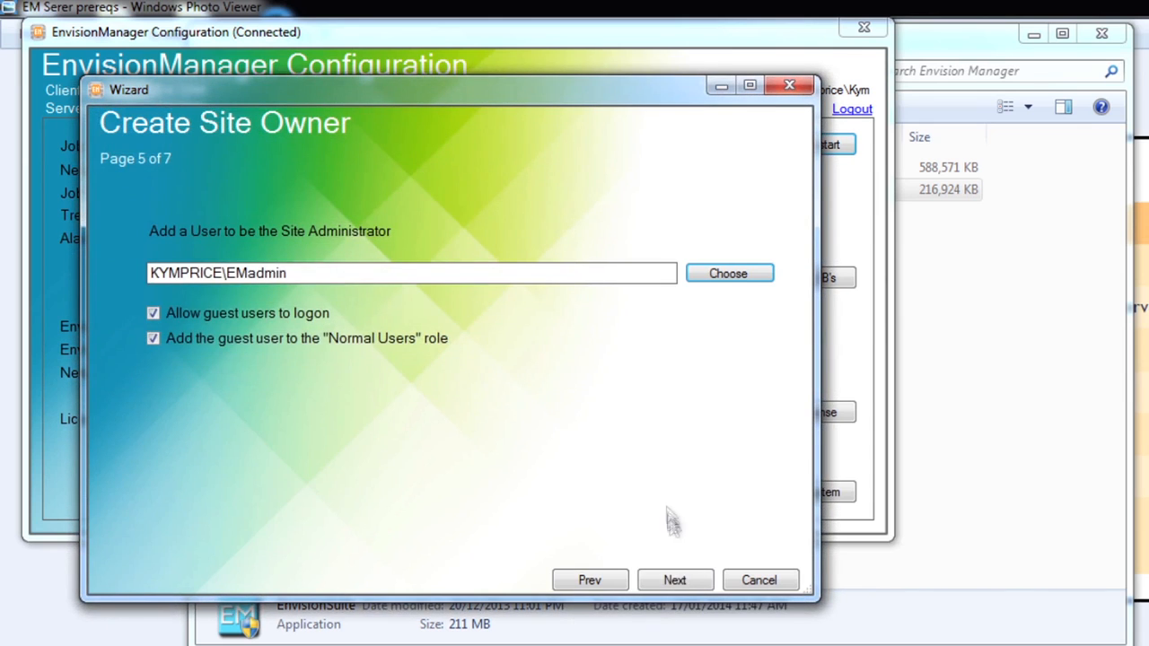
left_click(674, 580)
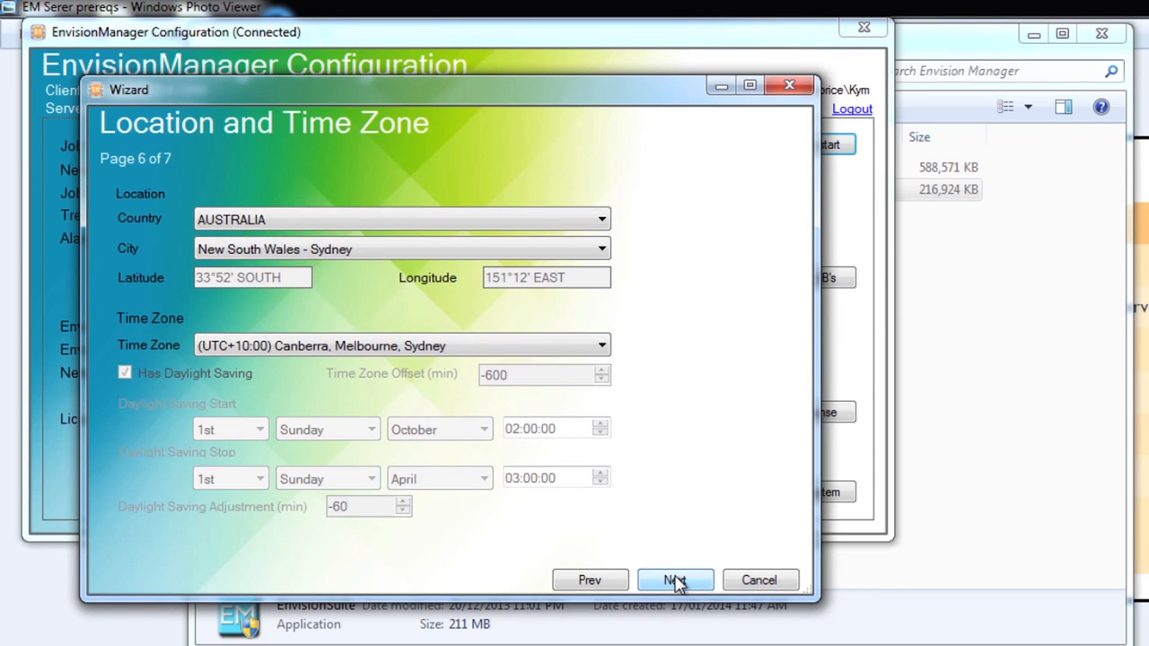
left_click(675, 580)
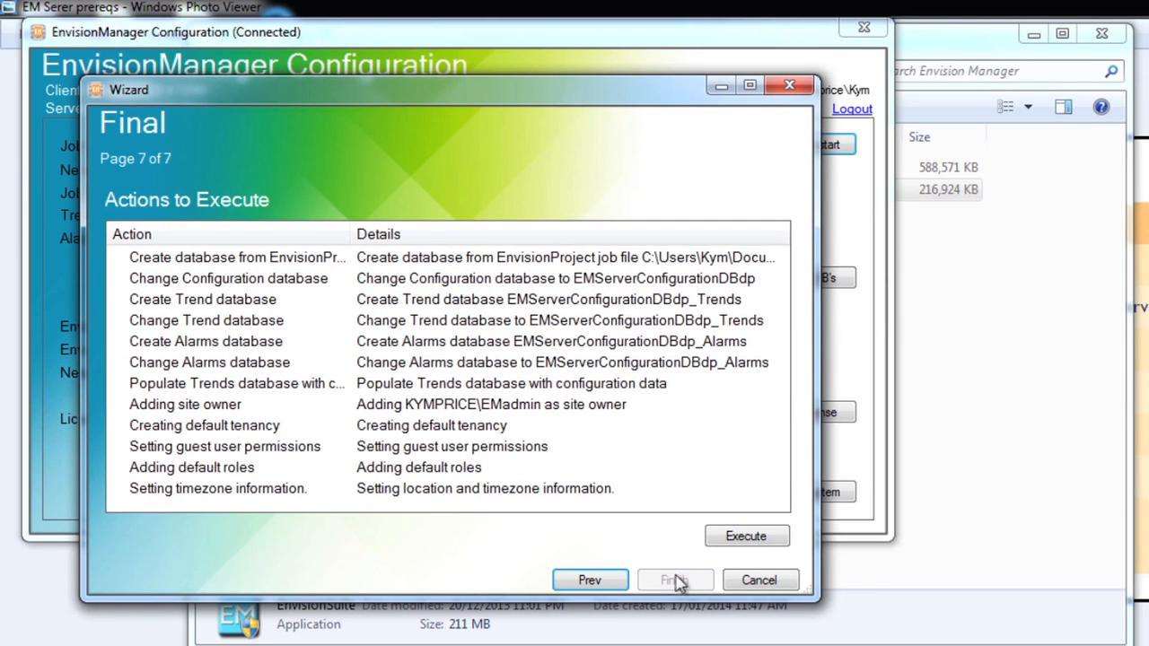
Execute all listed Quickstart actions and finish once they succeed
left_click(746, 535)
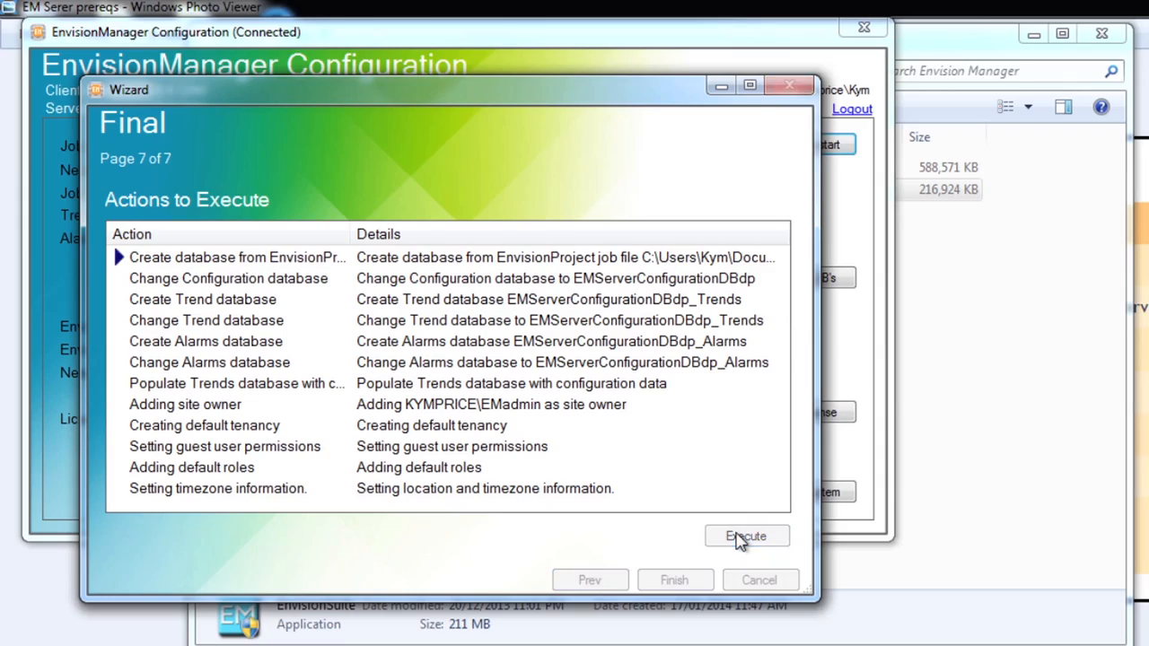
left_click(746, 536)
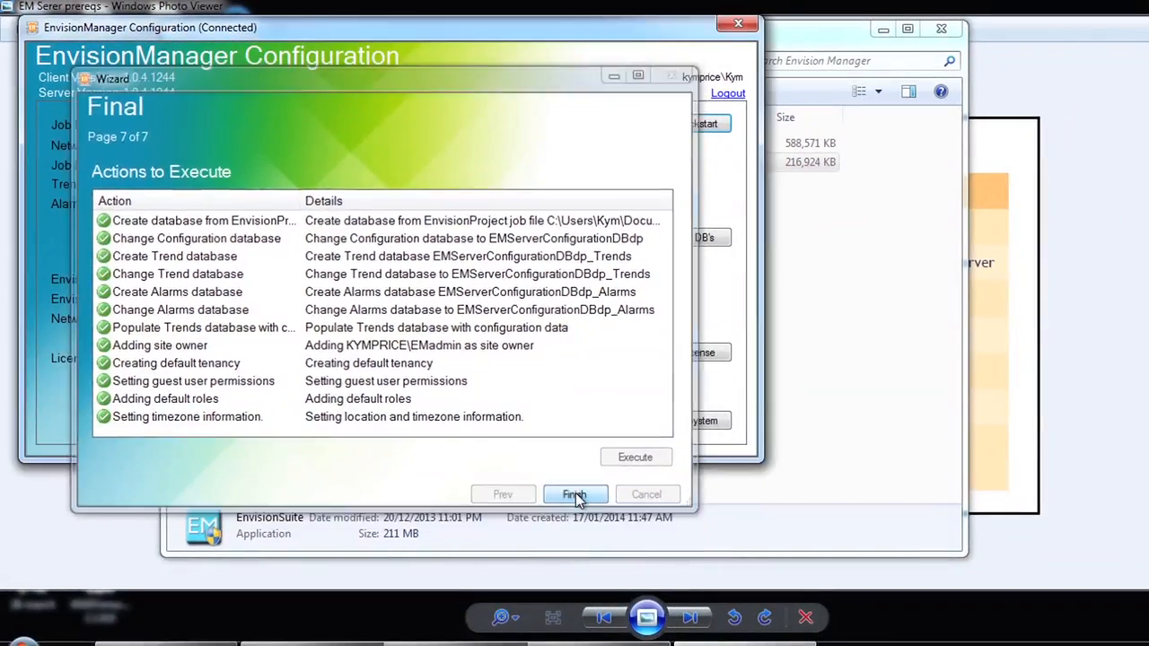
left_click(575, 494)
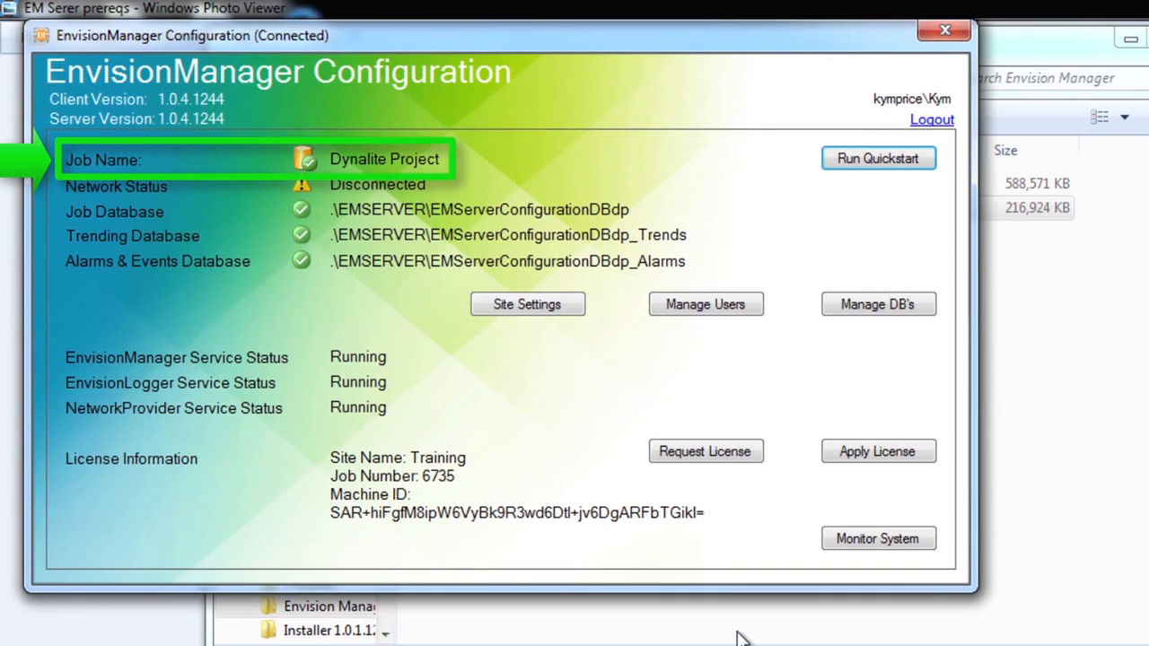